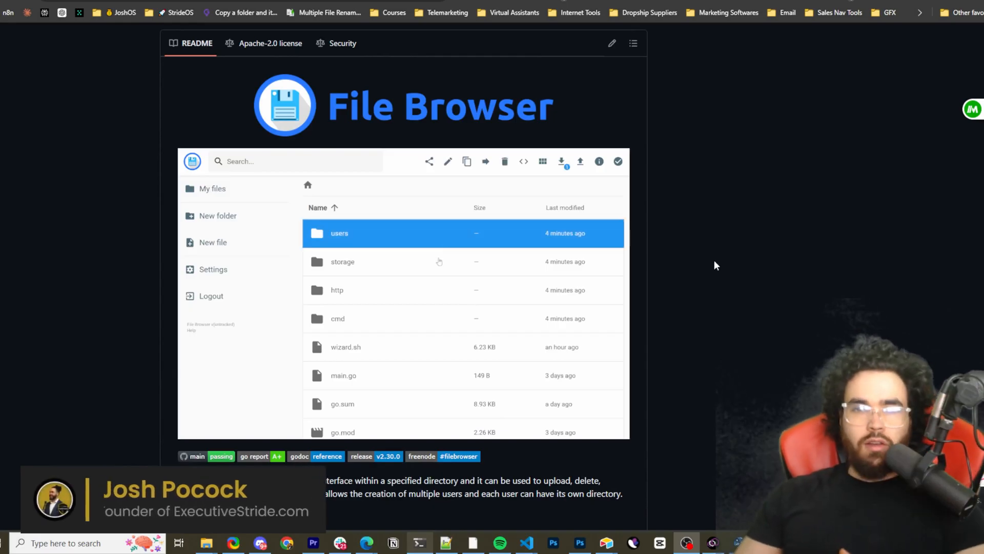
# Step: Show the Coolify homepage, then return to the File Browser README tab on GitHub
pyautogui.click(504, 161)
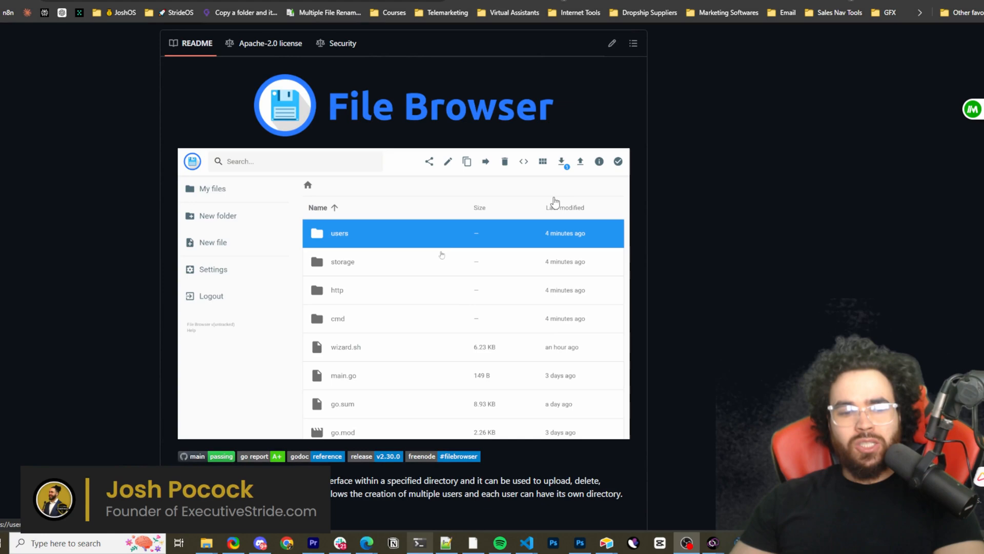
pyautogui.click(504, 161)
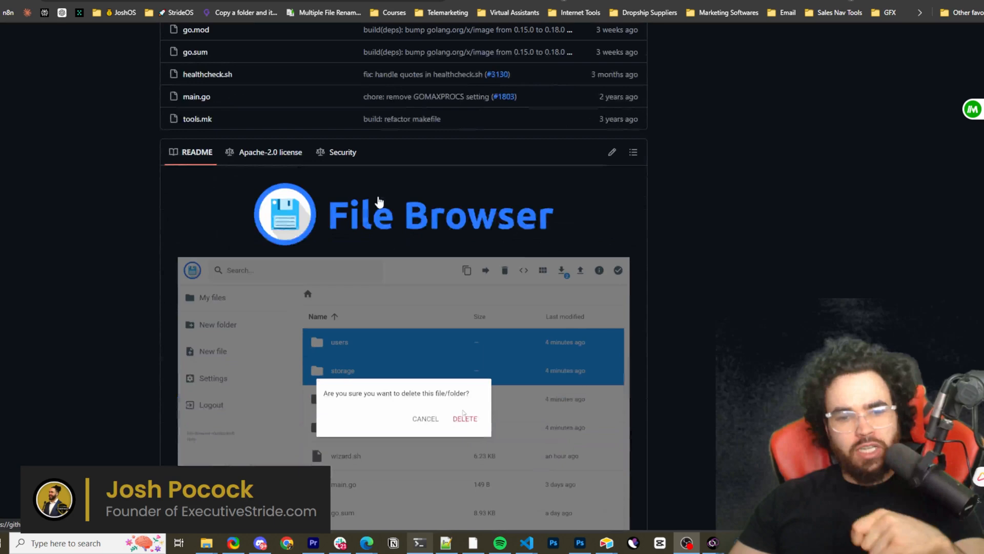
pyautogui.scroll(-3)
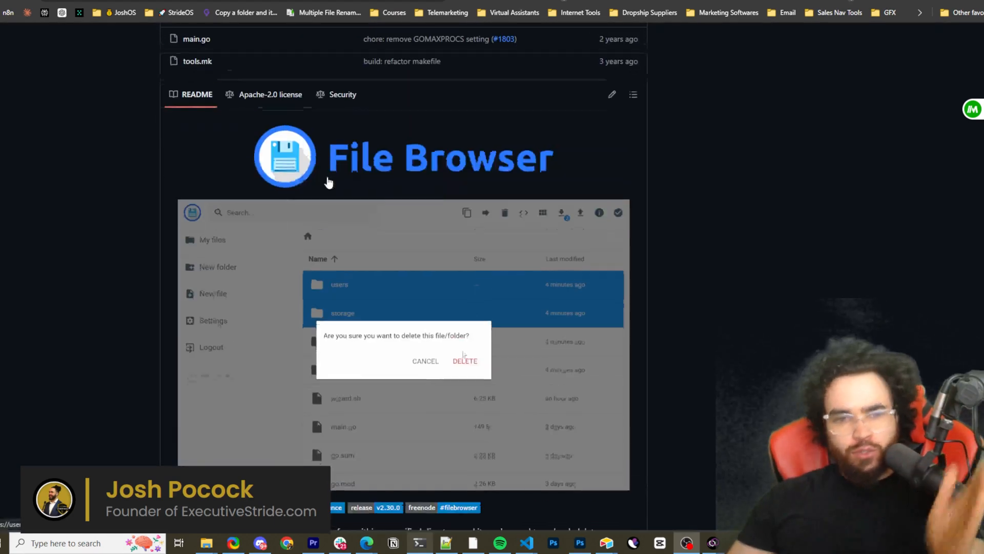
pyautogui.click(425, 360)
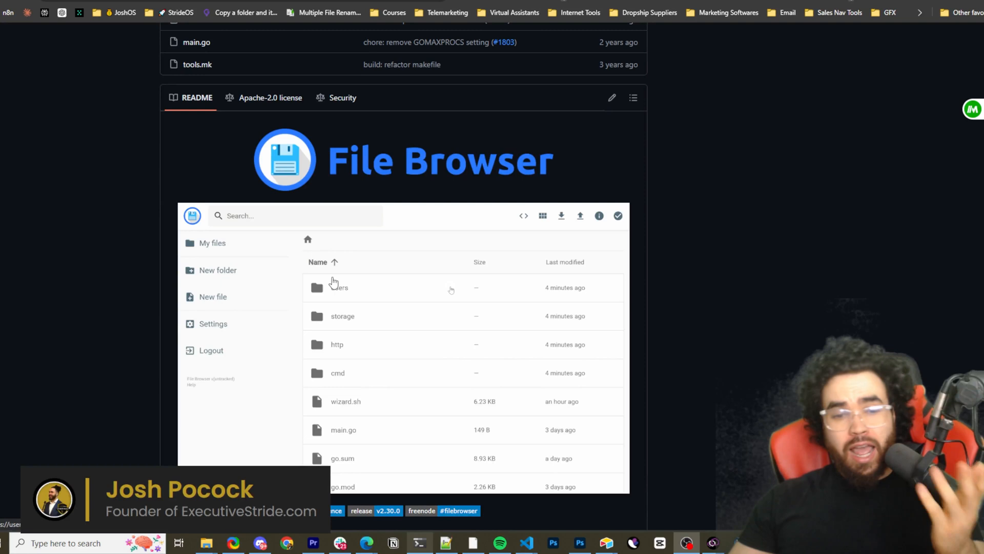
pyautogui.click(504, 216)
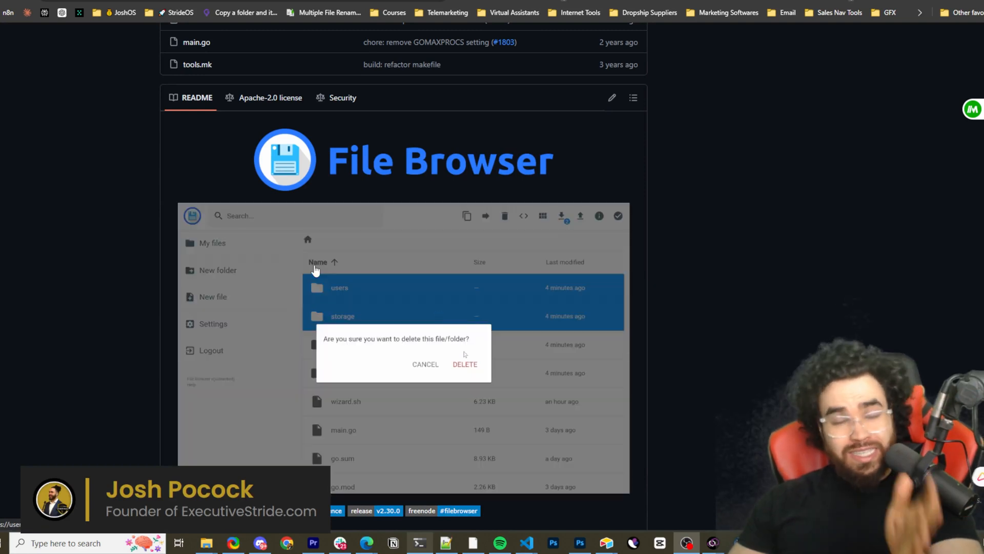
pyautogui.click(425, 364)
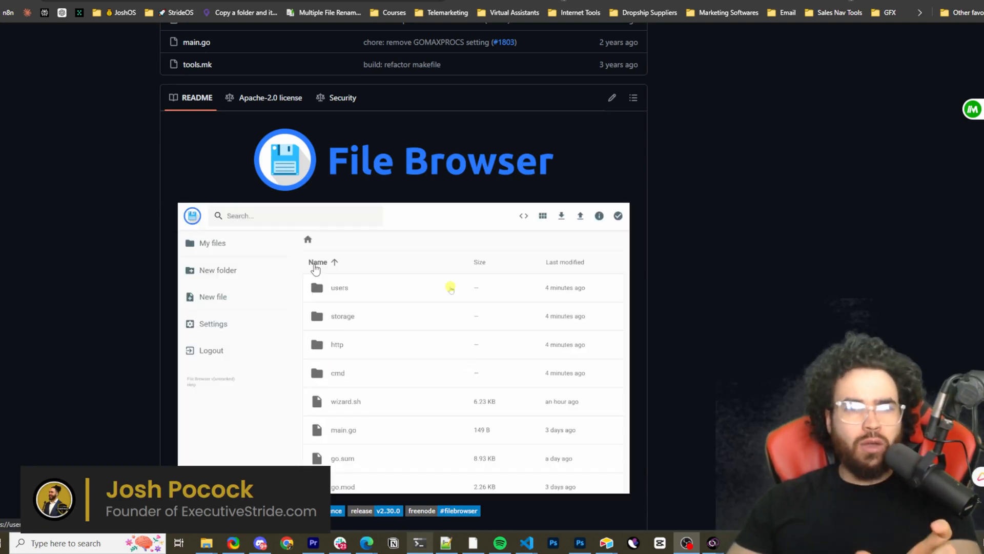
pyautogui.click(504, 216)
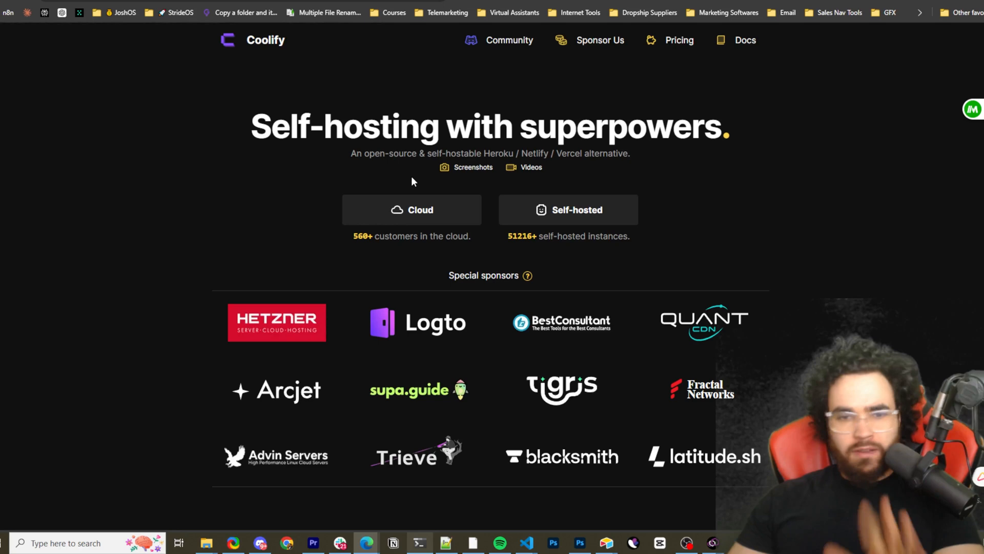
pyautogui.moveTo(397, 187)
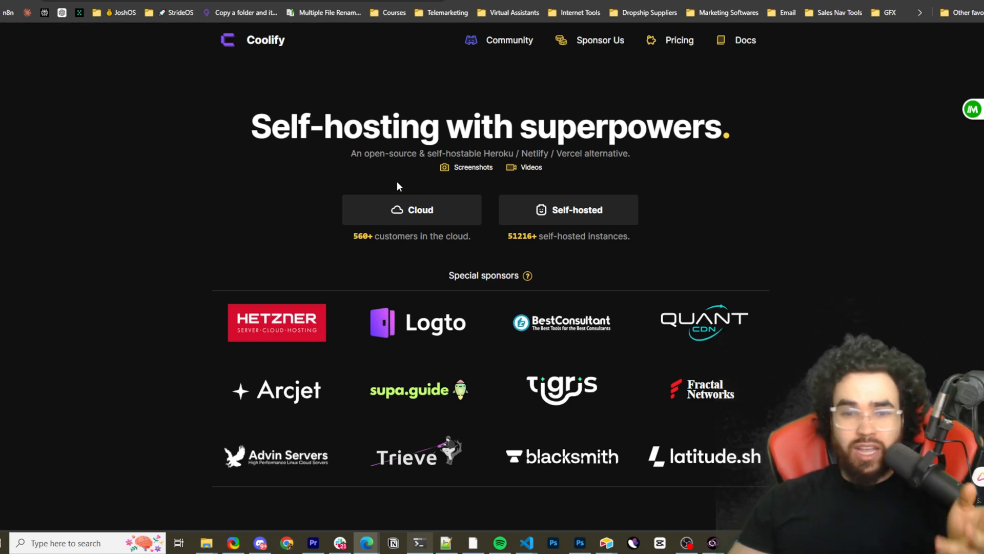
pyautogui.moveTo(456, 187)
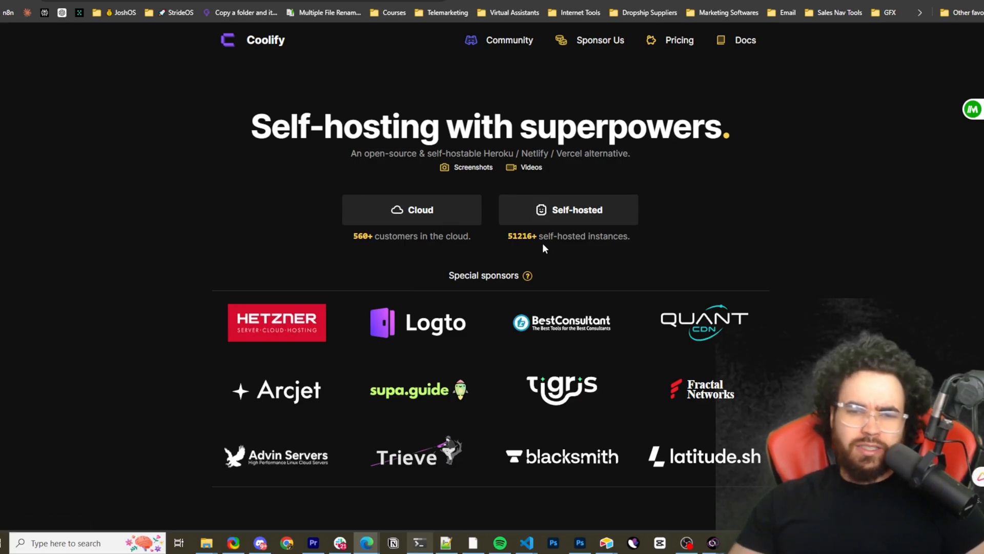
pyautogui.moveTo(458, 194)
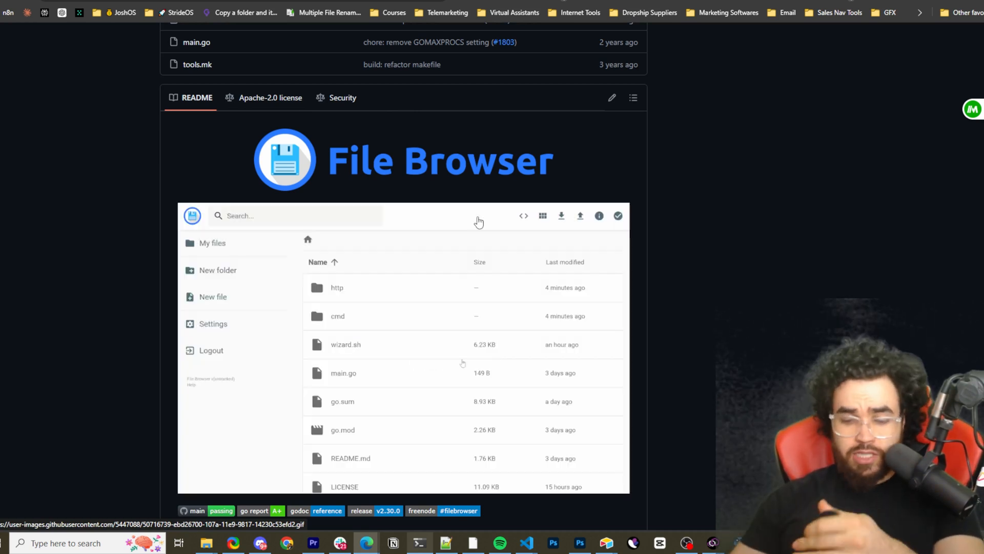
# Step: Switch to the File Browser docs Installation page with Quick Setup and default admin credentials
pyautogui.click(342, 316)
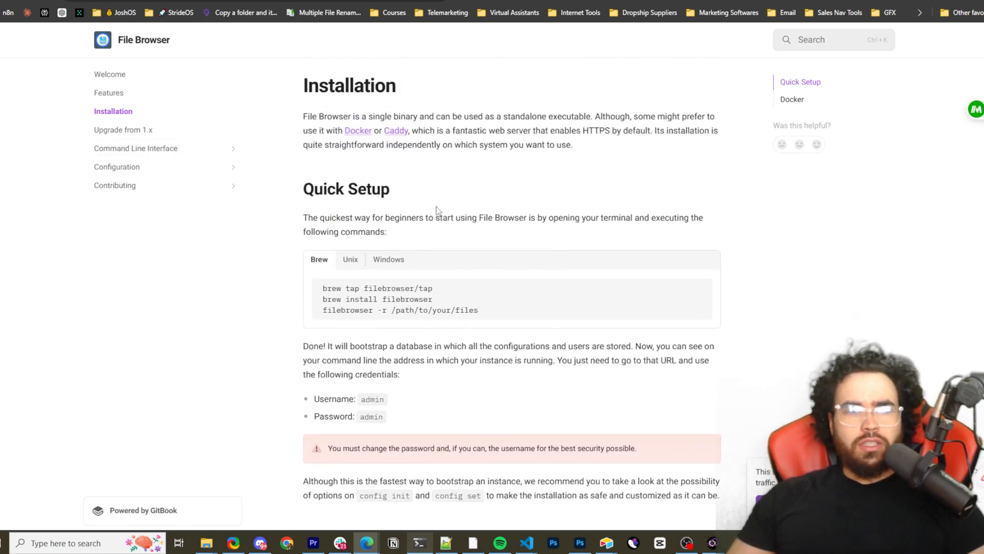
pyautogui.moveTo(399, 191)
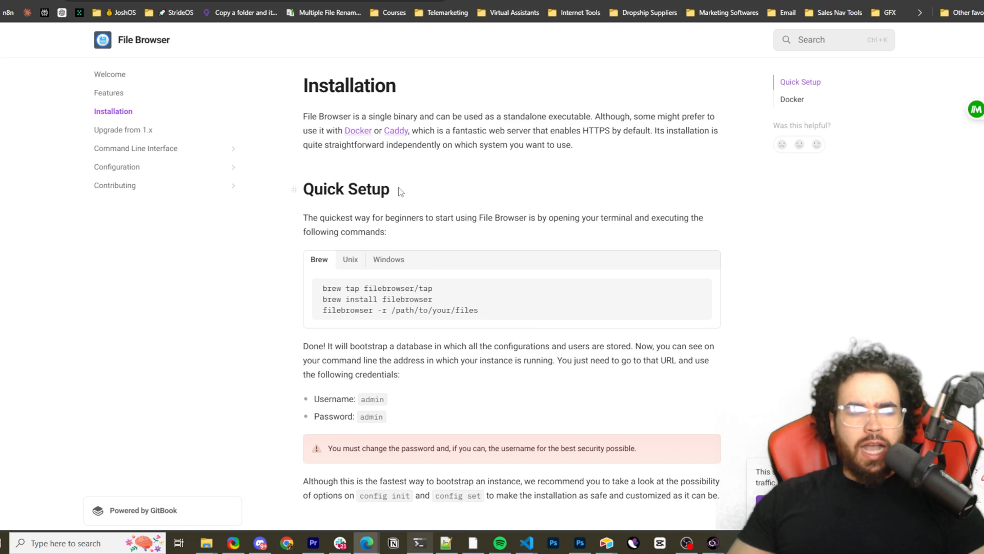
# Step: Compare the Unix and Brew install commands, then scroll to the Docker run section
pyautogui.click(349, 259)
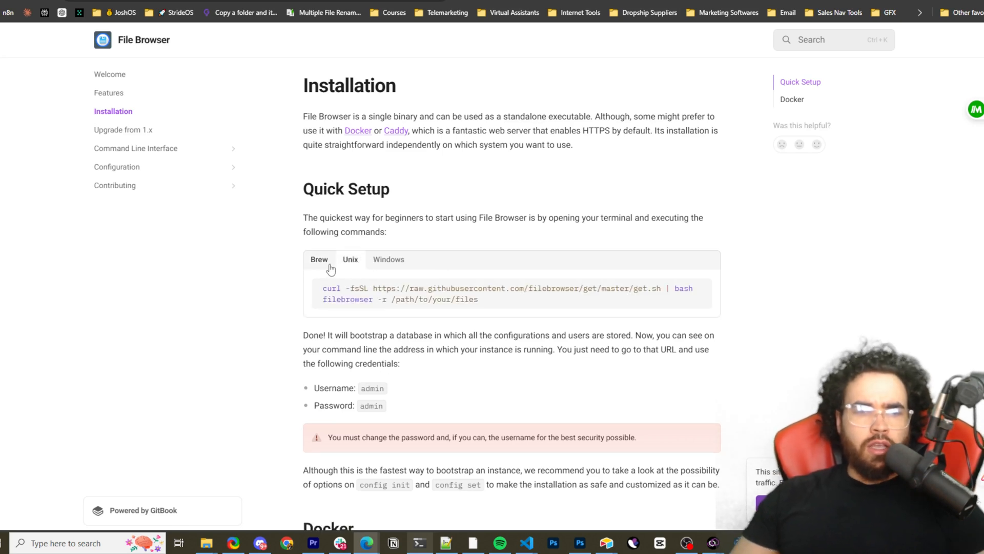
pyautogui.click(389, 259)
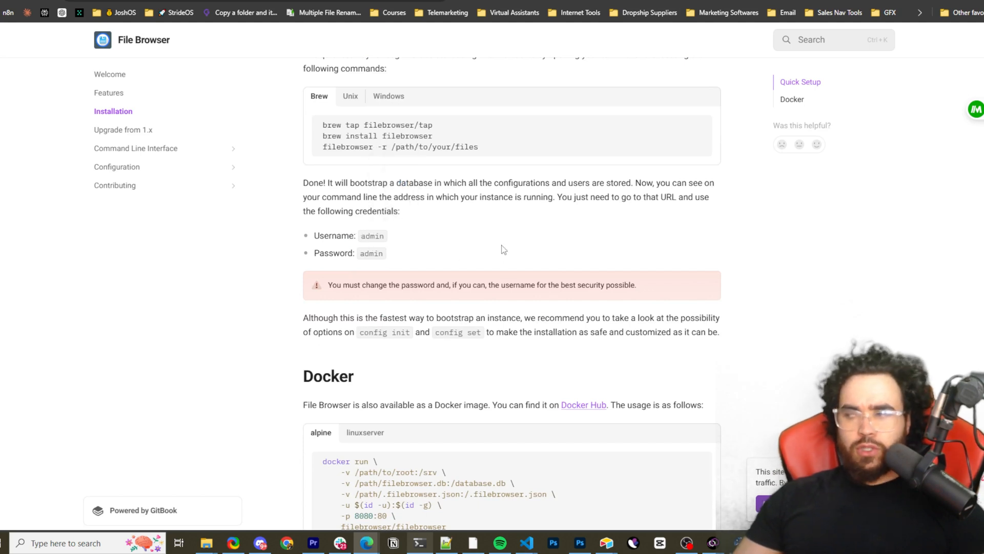
pyautogui.doubleClick(372, 235)
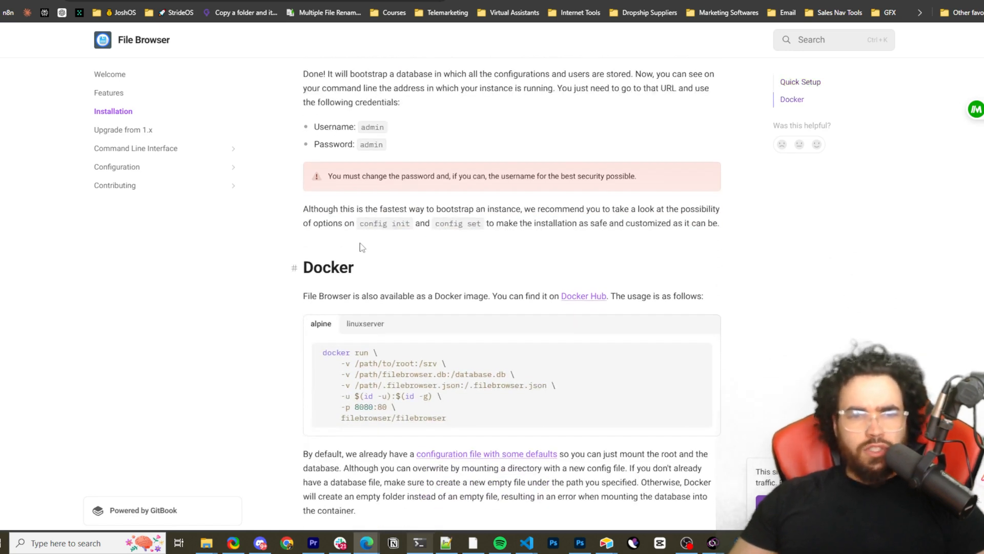
pyautogui.scroll(-3)
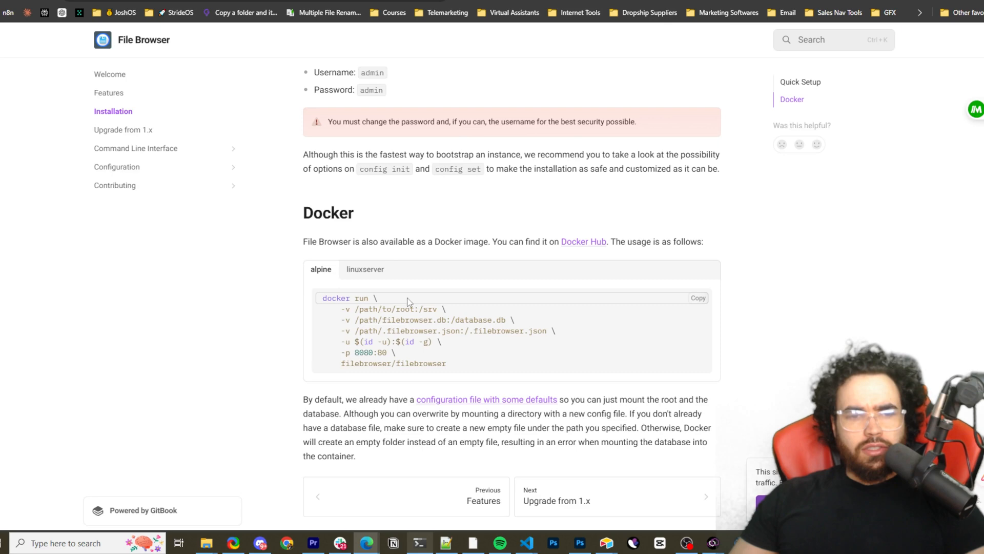
pyautogui.moveTo(407, 218)
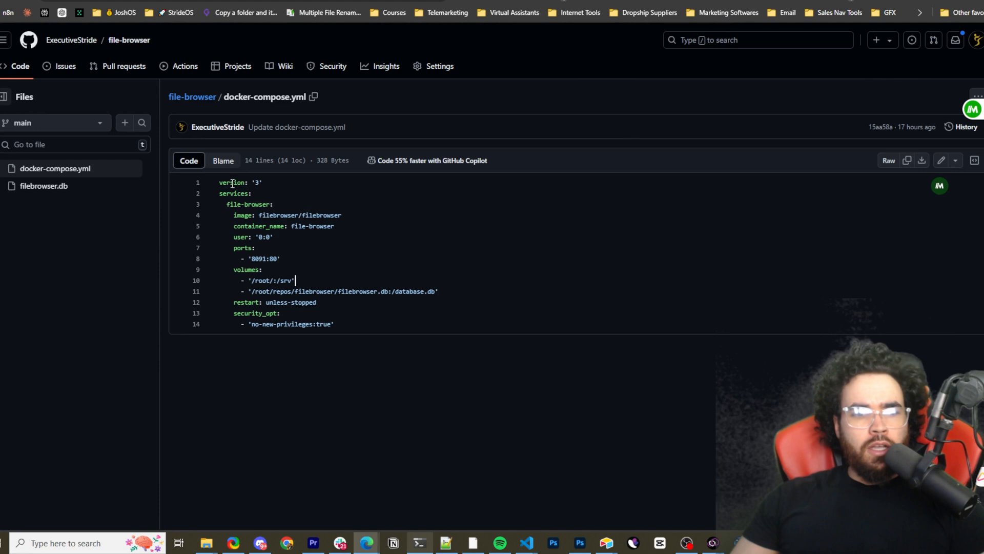
# Step: Highlight the image, ports, volumes and restart keys in docker-compose.yml while explaining them
pyautogui.moveTo(220, 182); pyautogui.dragTo(272, 204)
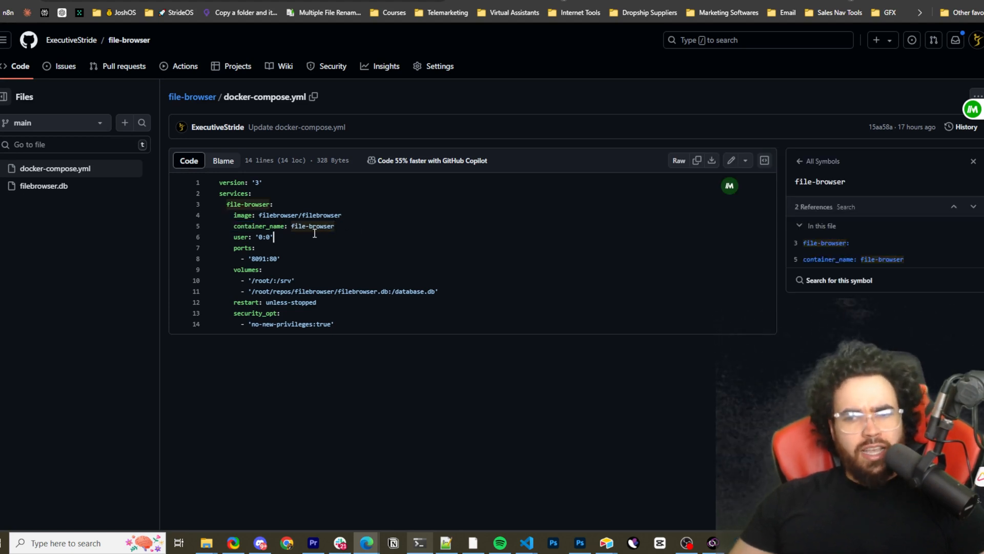
pyautogui.doubleClick(263, 237)
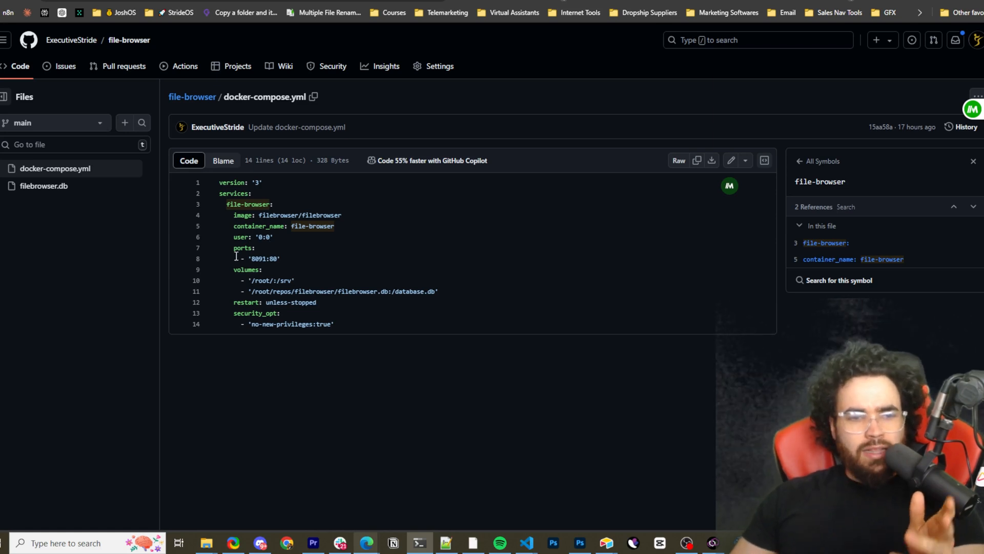
pyautogui.doubleClick(273, 257)
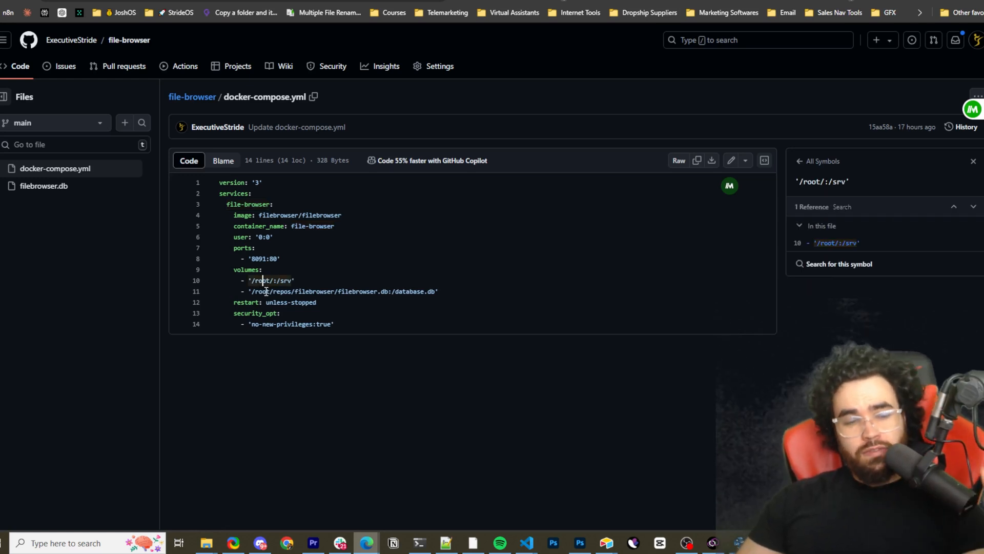
pyautogui.doubleClick(262, 280)
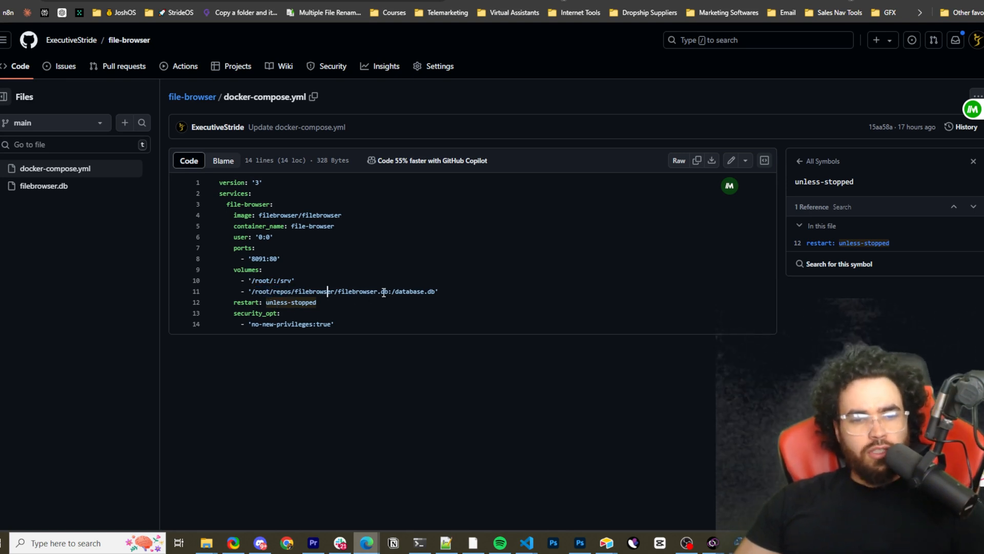
pyautogui.doubleClick(353, 291)
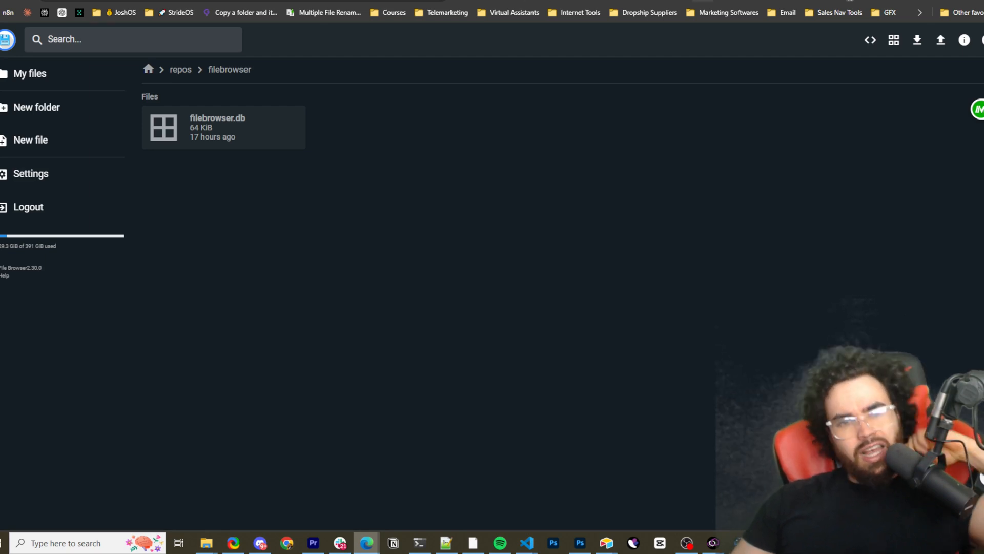
pyautogui.moveTo(369, 120)
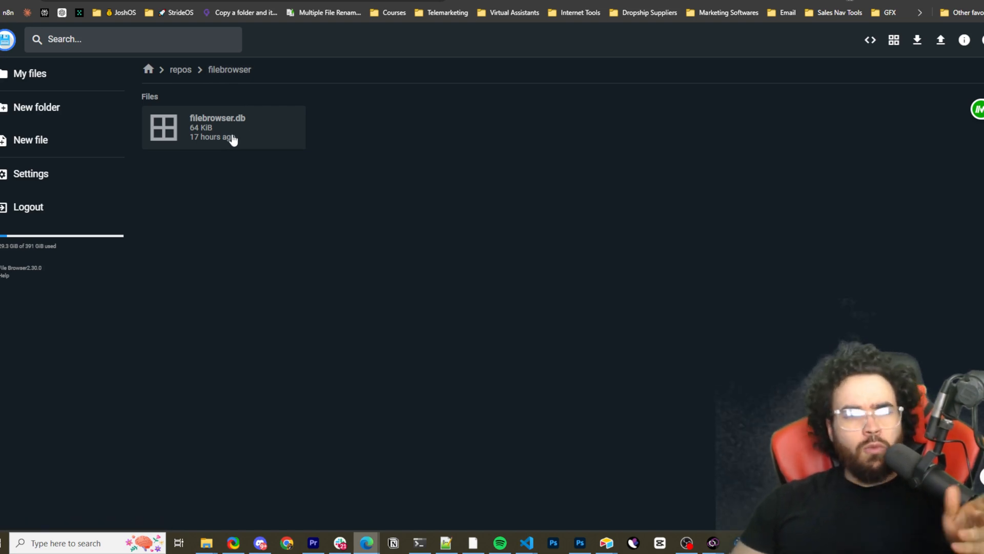
pyautogui.moveTo(228, 145)
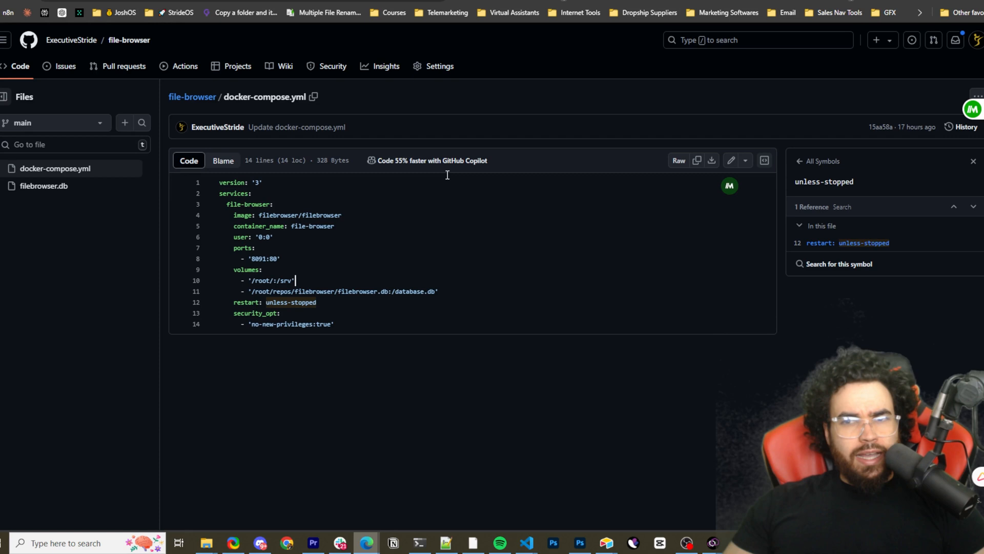
# Step: Open the repos/filebrowser folder in File Browser to reveal filebrowser.db
pyautogui.doubleClick(317, 290)
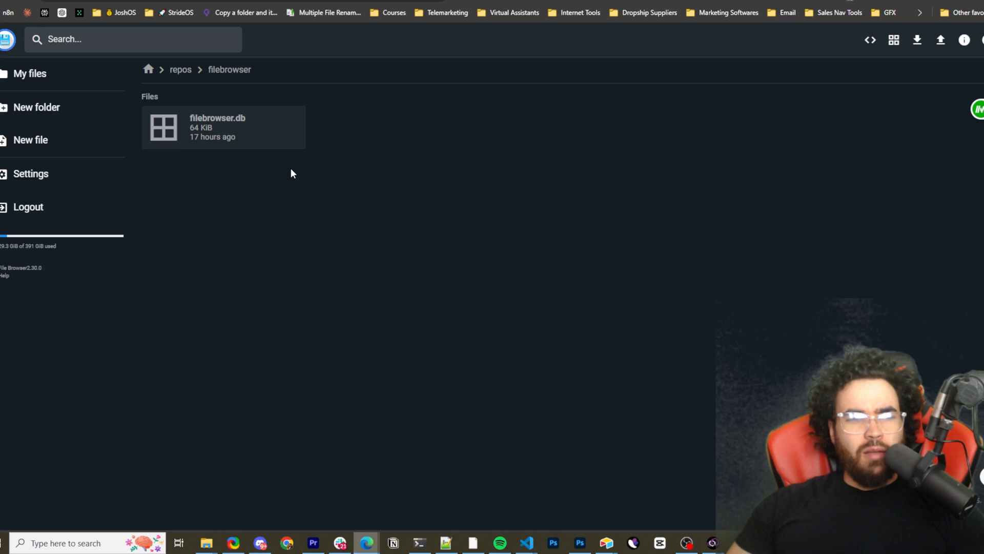
pyautogui.moveTo(414, 114)
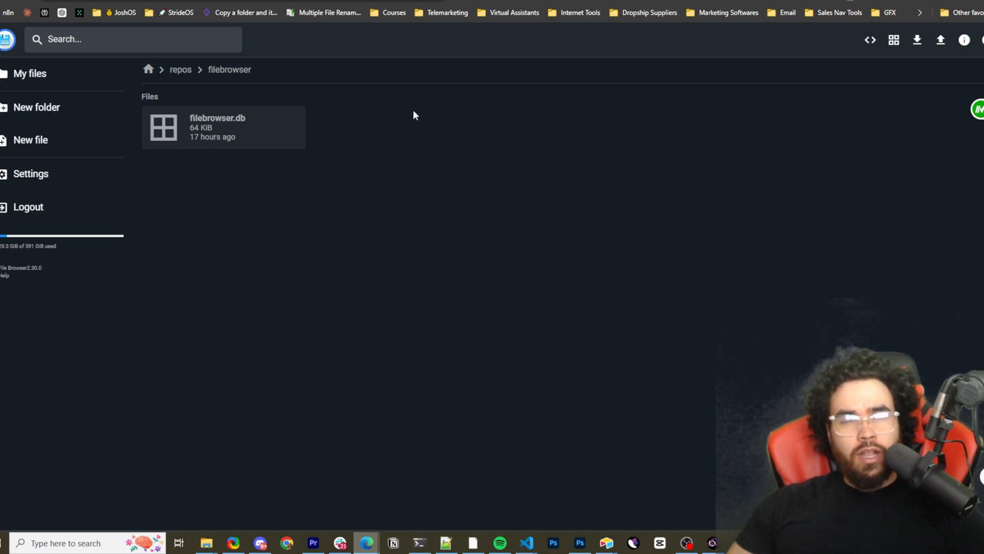
pyautogui.moveTo(706, 463)
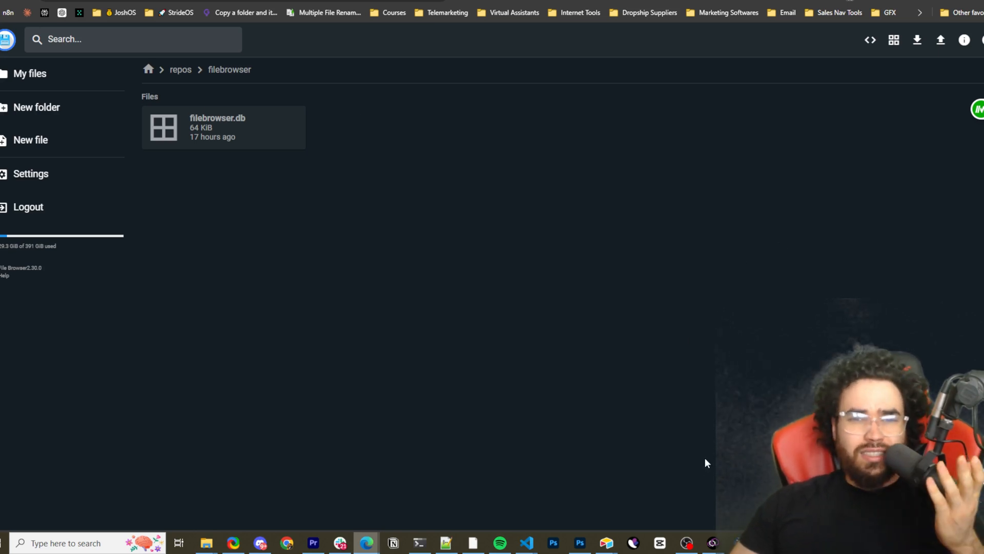
pyautogui.moveTo(554, 427)
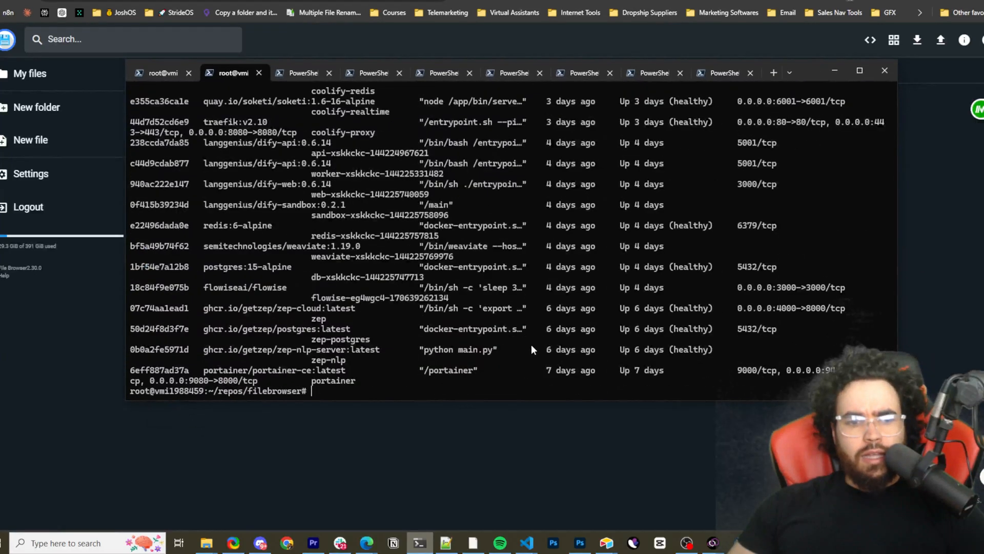
pyautogui.write('mkdir filebrowser')
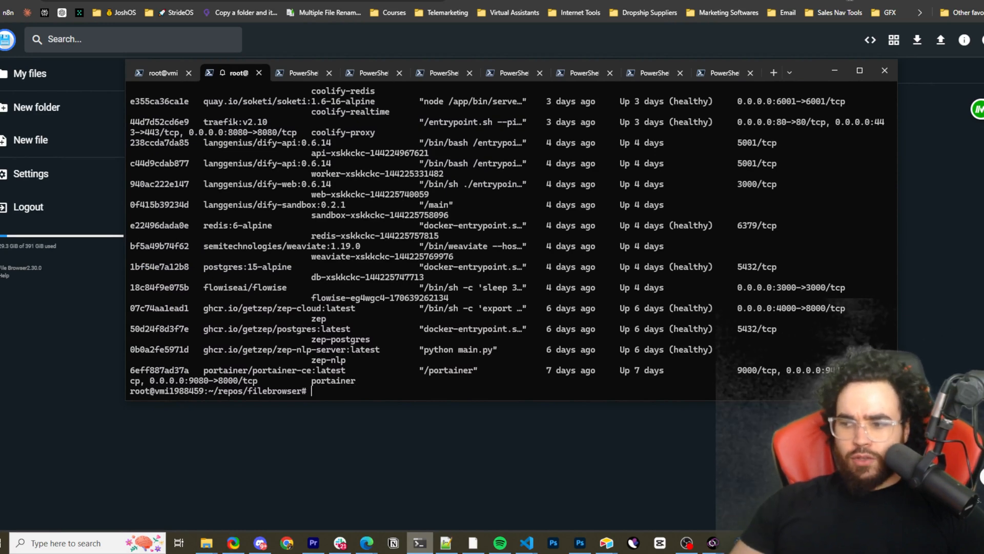
pyautogui.write('cd')
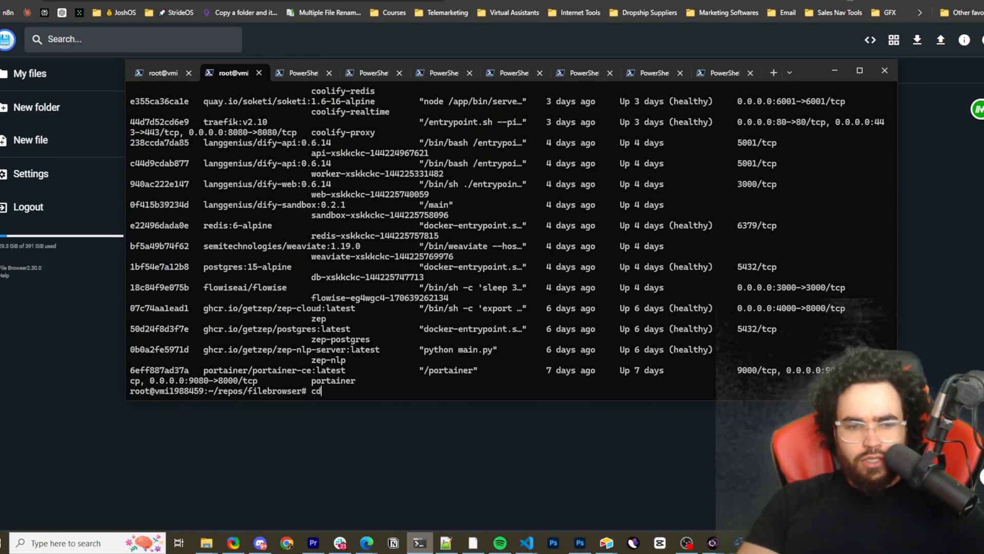
pyautogui.write('filb')
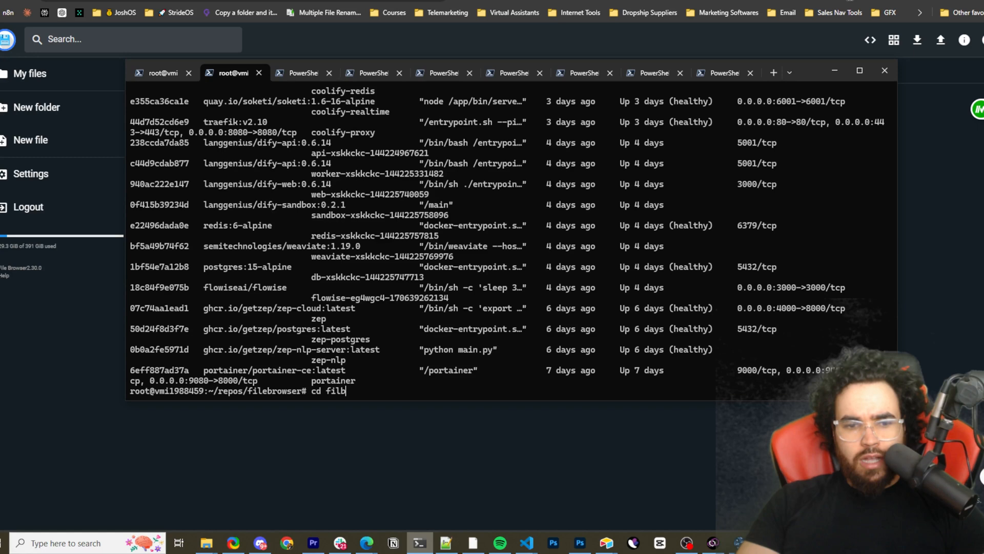
pyautogui.write('rowse')
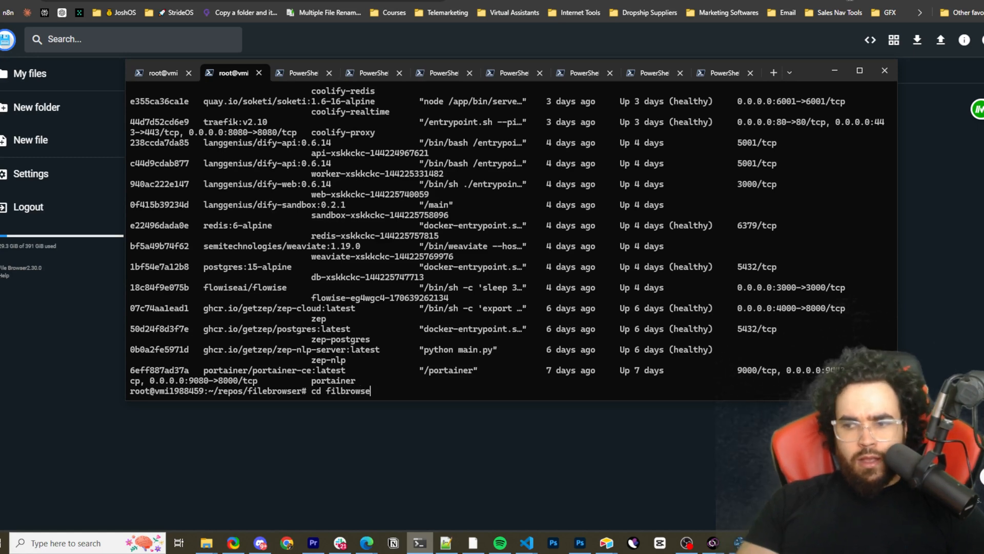
pyautogui.press('Backspace')
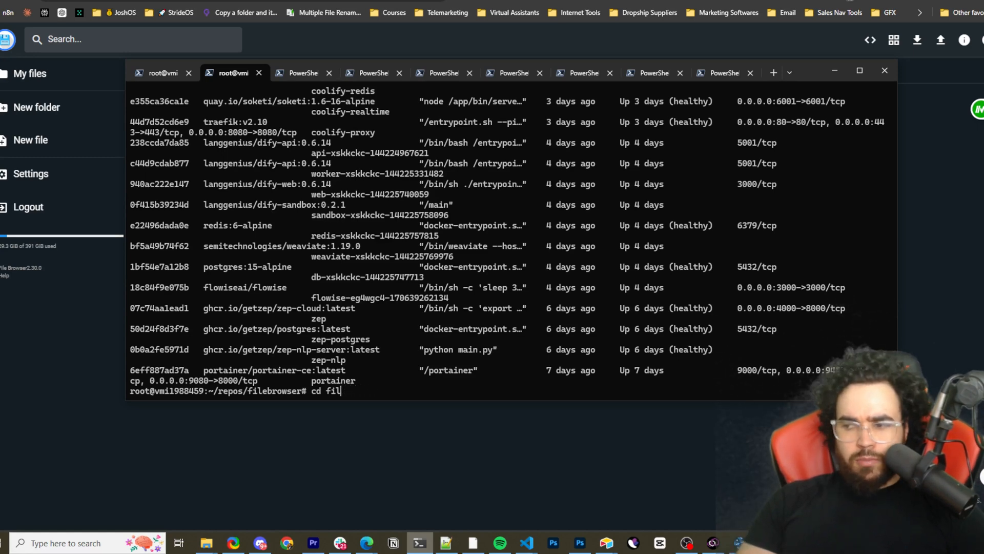
pyautogui.press('Enter')
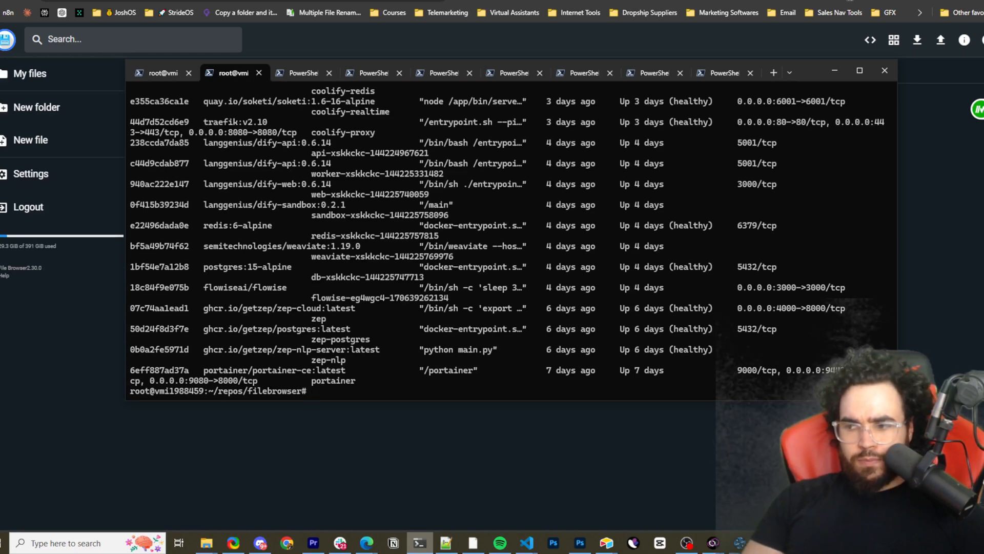
pyautogui.write('touch filebrowser.db')
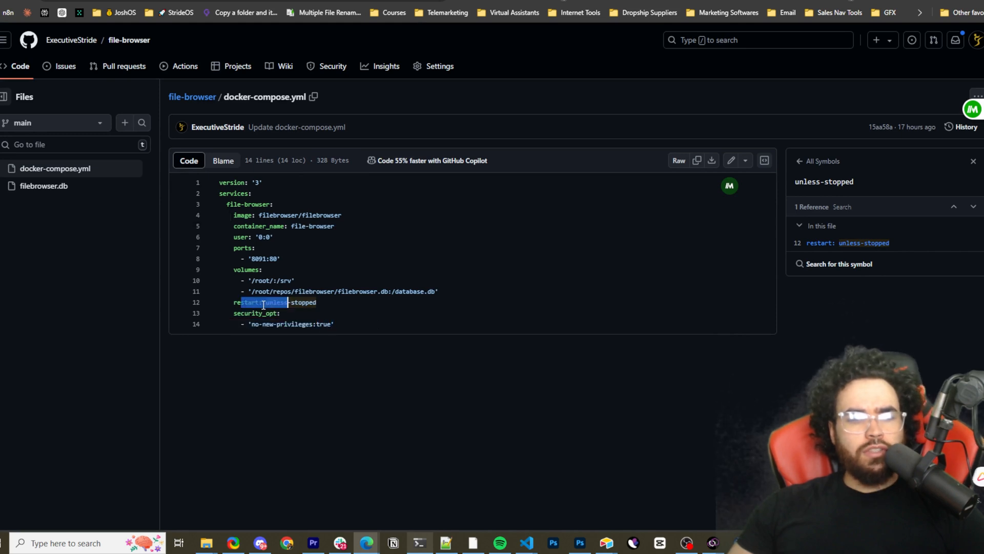
# Step: Select the restart policy value, then the entire docker-compose.yml contents
pyautogui.moveTo(278, 291); pyautogui.dragTo(316, 301)
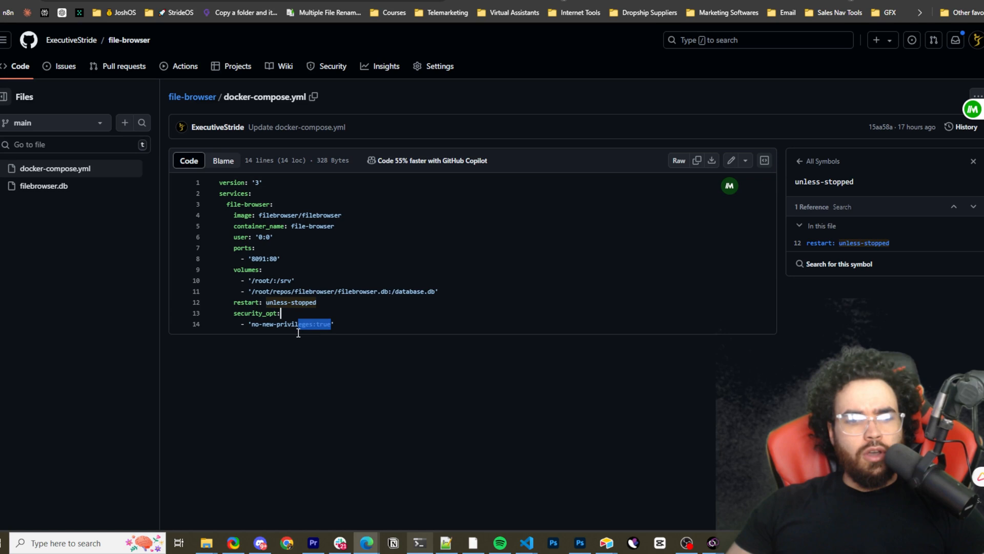
pyautogui.press('ctrl+a')
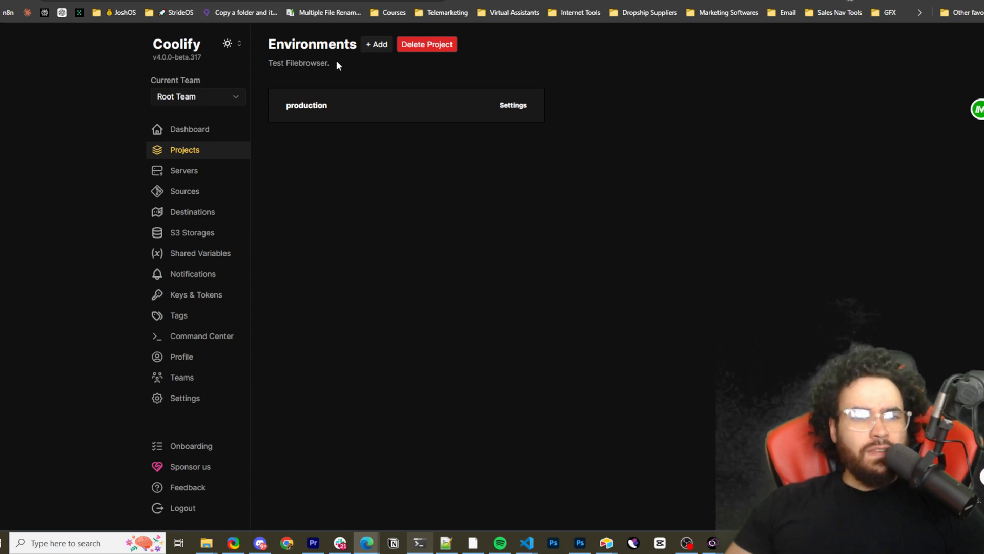
pyautogui.moveTo(357, 105)
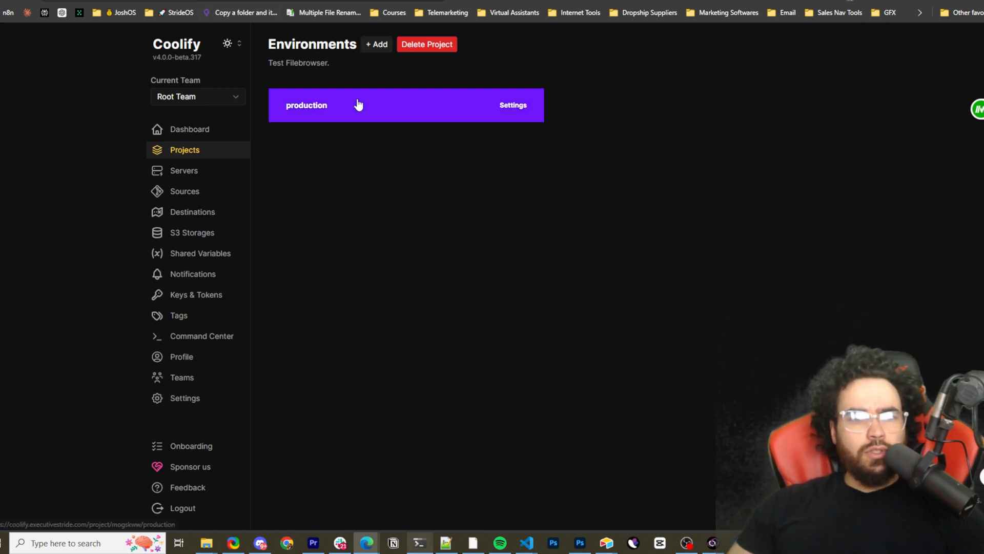
pyautogui.moveTo(332, 153)
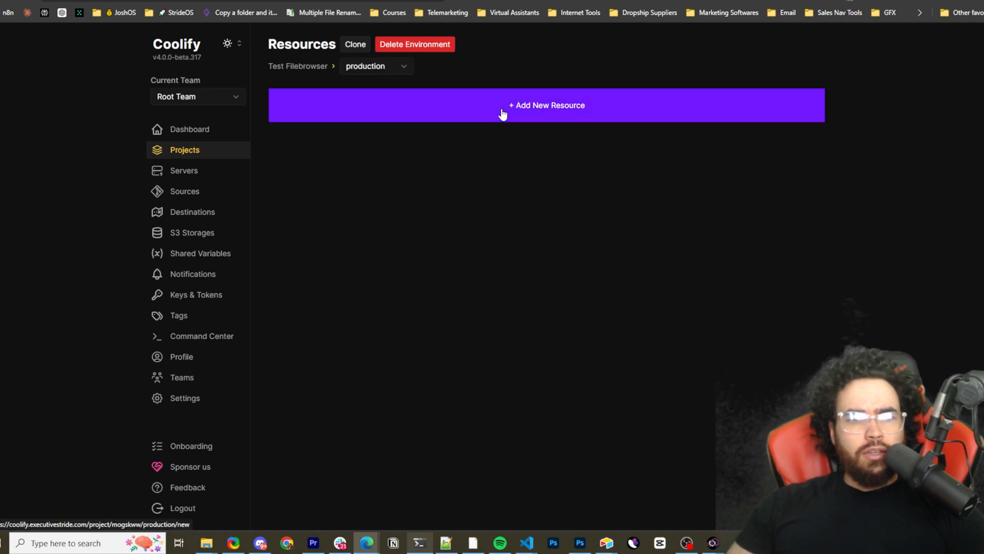
# Step: Start adding a new resource to the Test Filebrowser production environment
pyautogui.click(545, 105)
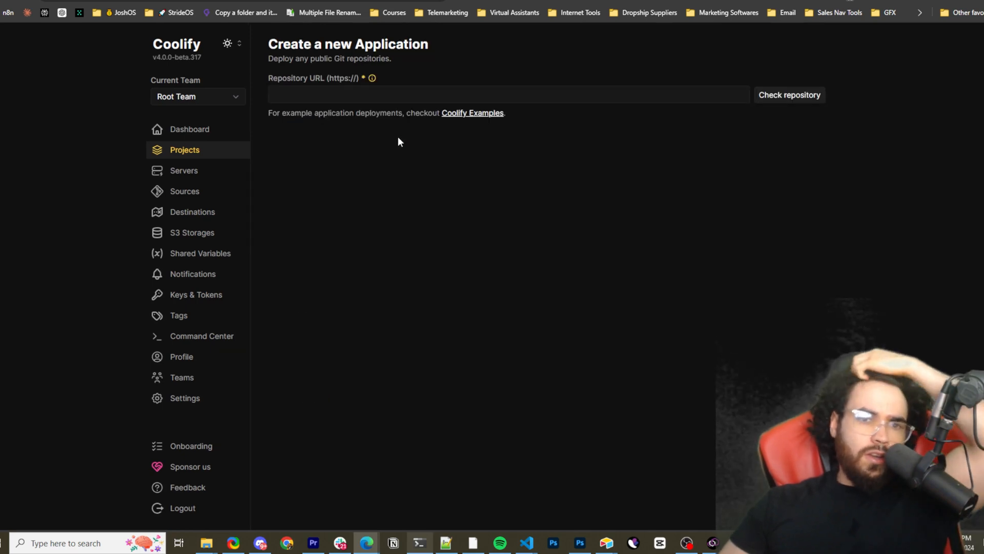
# Step: Enter the ExecutiveStride/file-browser repo URL and continue with the Docker Compose build pack
pyautogui.click(789, 95)
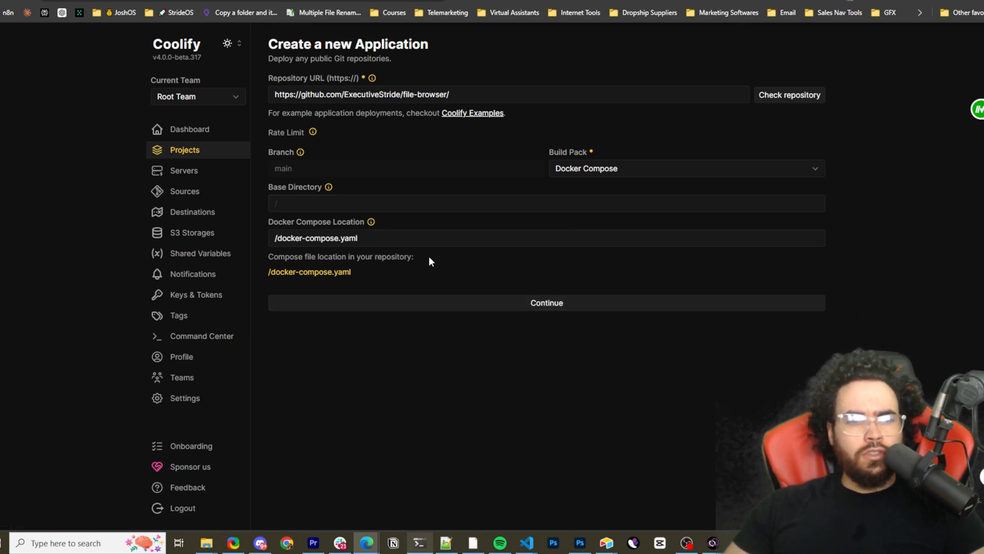
pyautogui.click(545, 303)
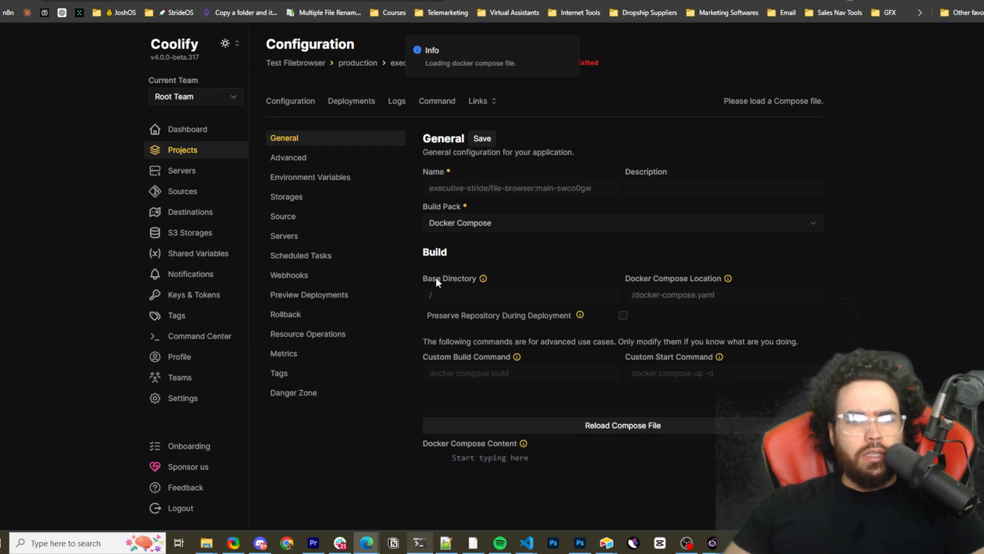
# Step: Deploy the file-browser application and open its login page from Links
pyautogui.click(622, 425)
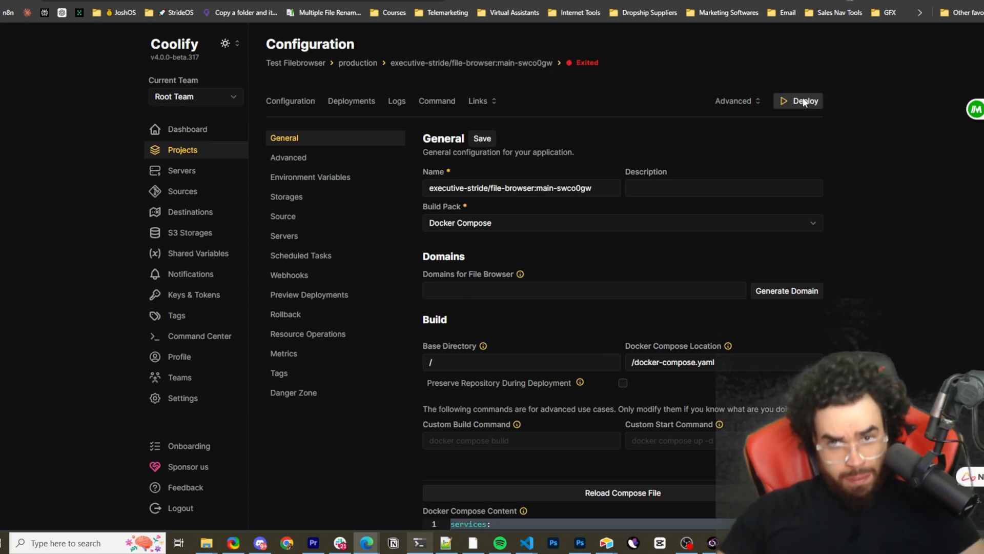
pyautogui.click(805, 101)
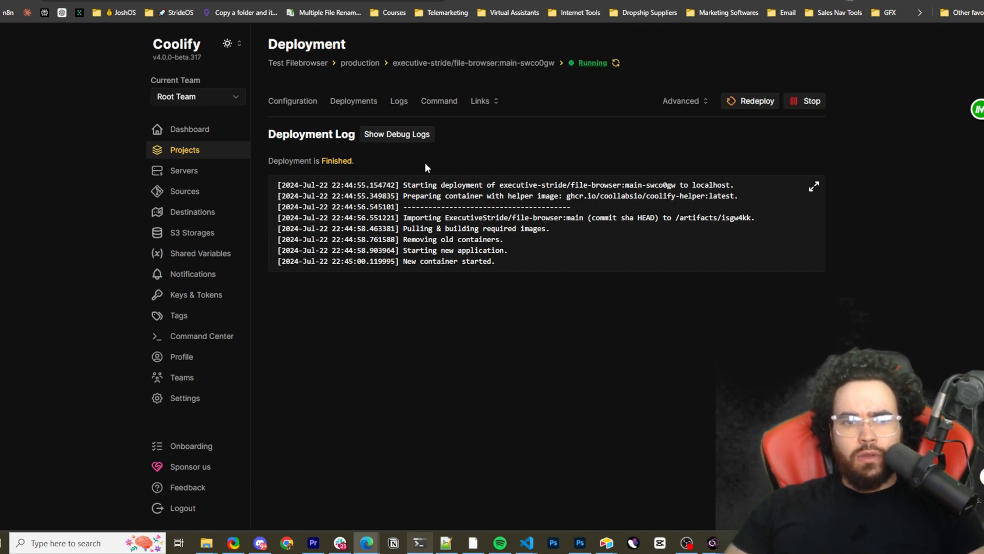
pyautogui.click(292, 100)
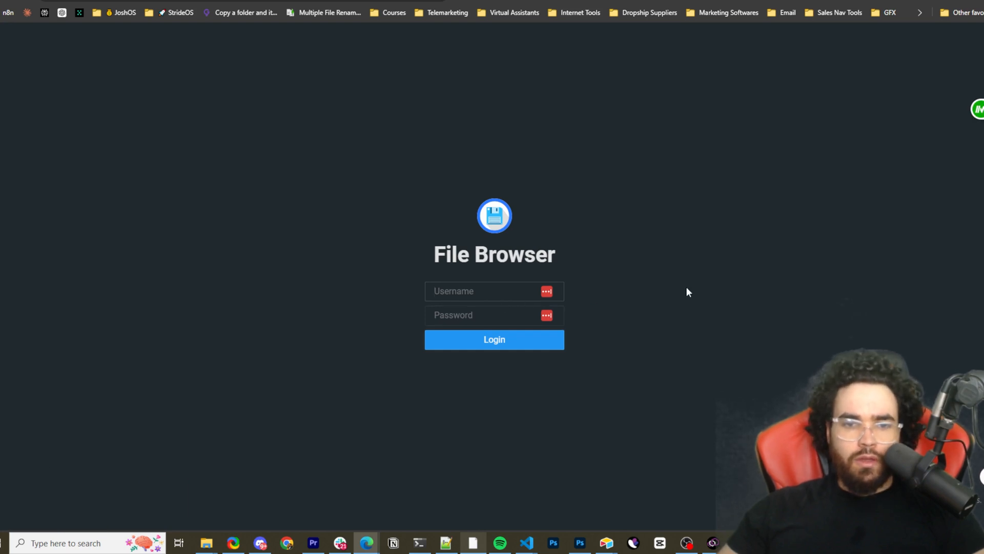
# Step: Log in to File Browser as admin and dismiss Edge's save-password popup
pyautogui.write('admin')
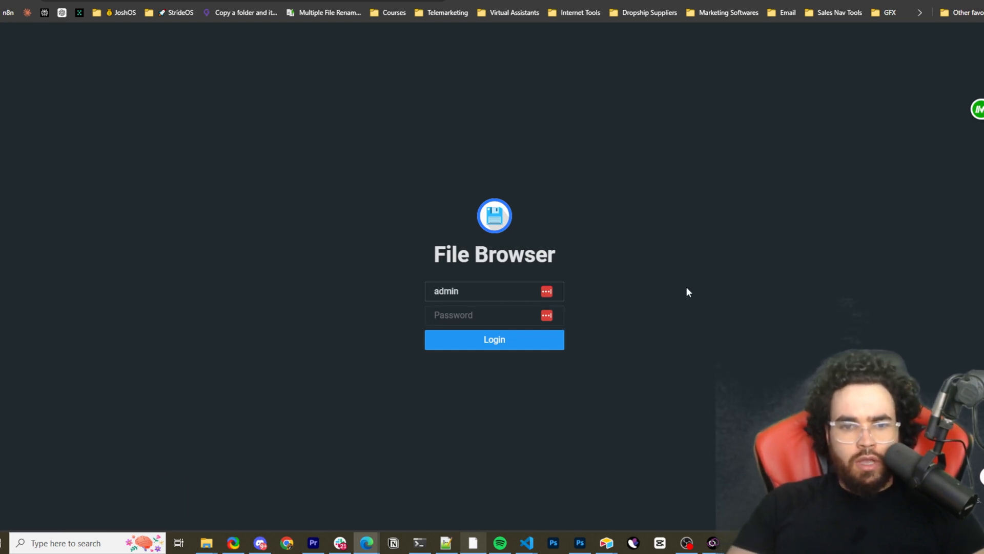
pyautogui.click(494, 339)
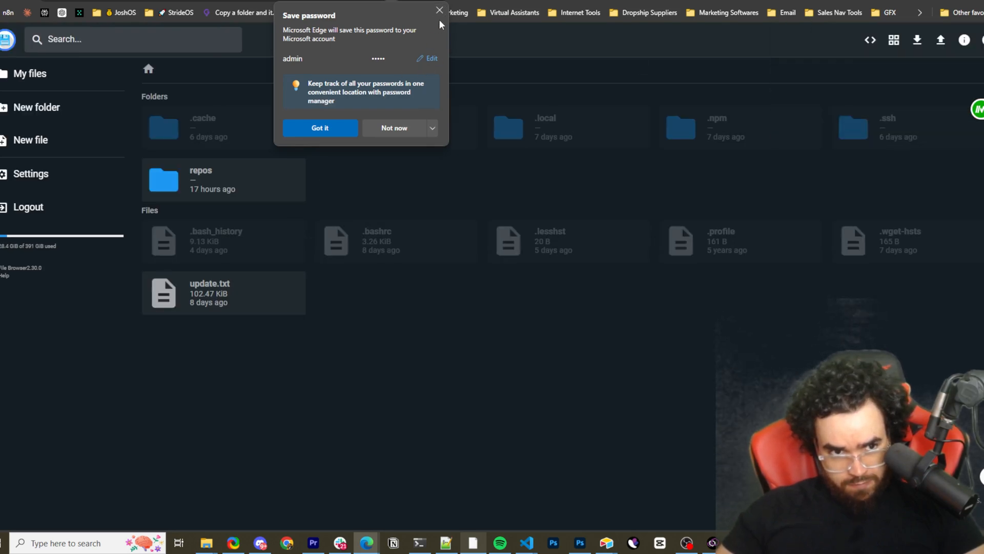
pyautogui.click(319, 128)
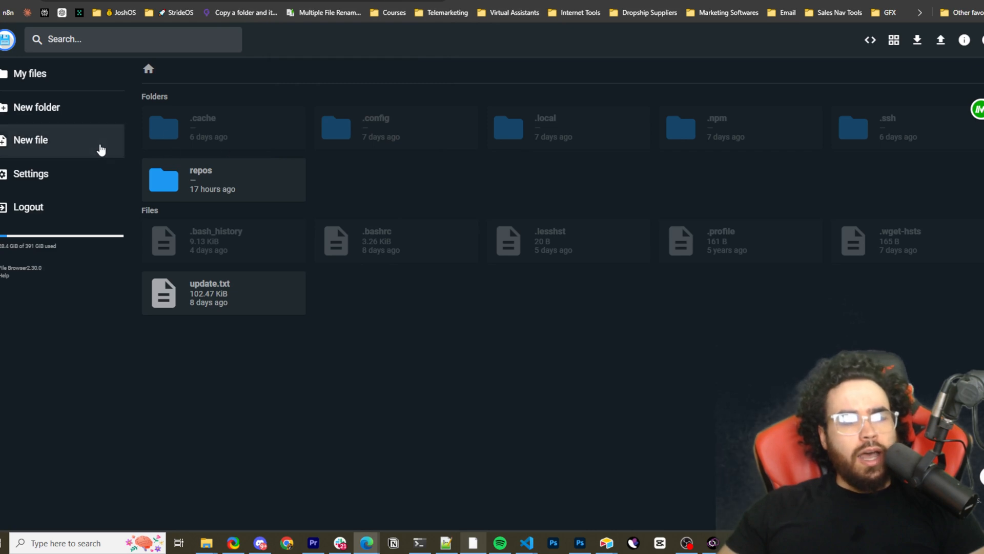
pyautogui.moveTo(55, 182)
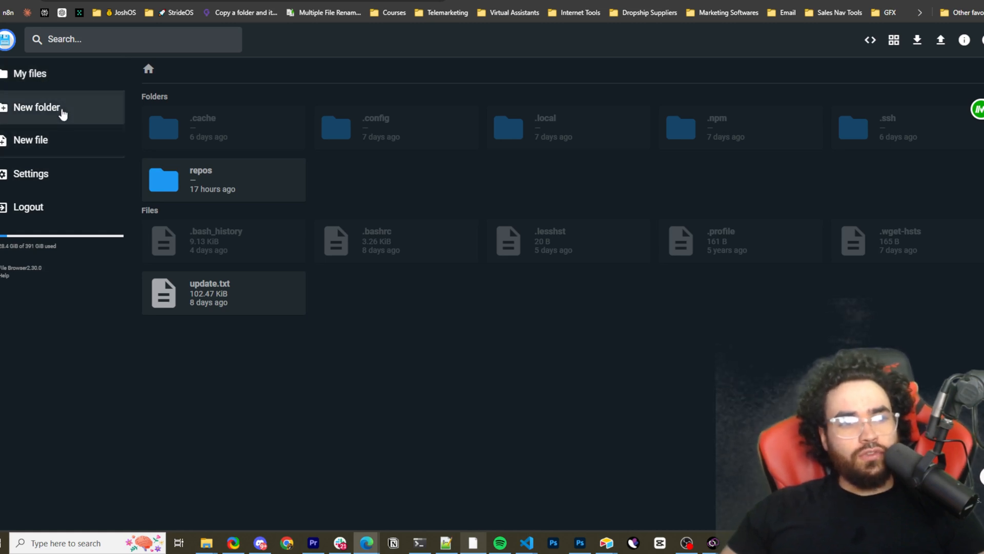
pyautogui.moveTo(45, 182)
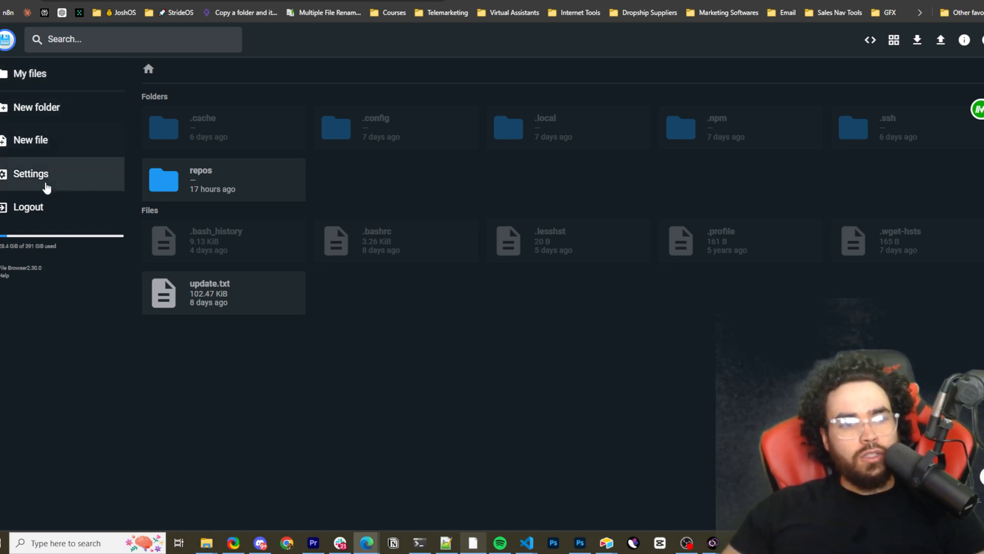
# Step: Tour the shared links and Global Settings pages, then view User Management listing the admin
pyautogui.click(30, 173)
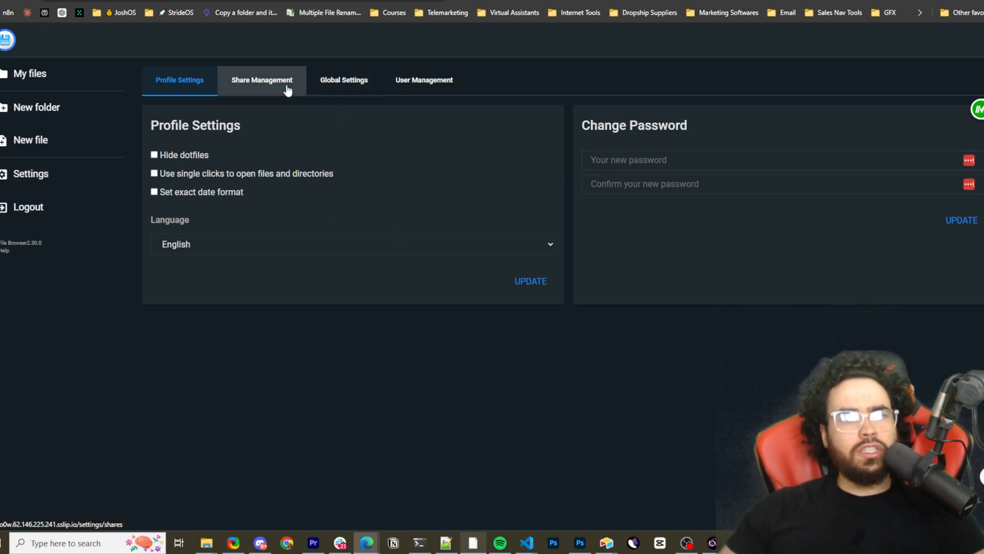
pyautogui.click(261, 79)
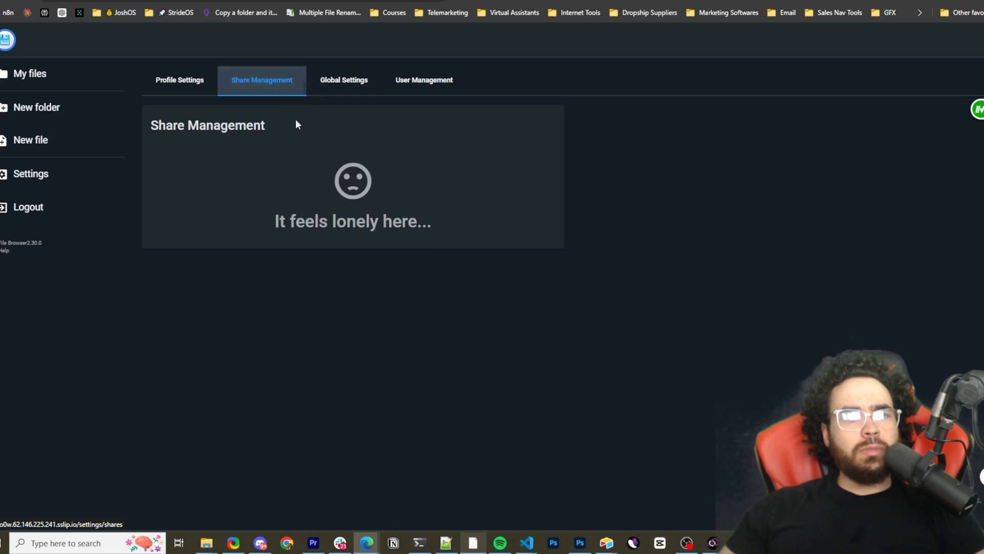
pyautogui.click(343, 80)
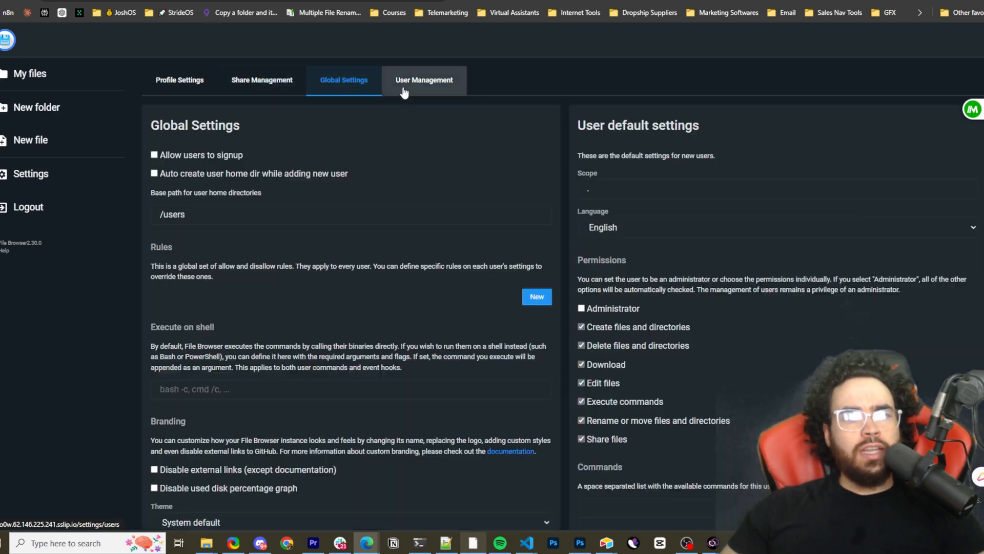
pyautogui.scroll(-3)
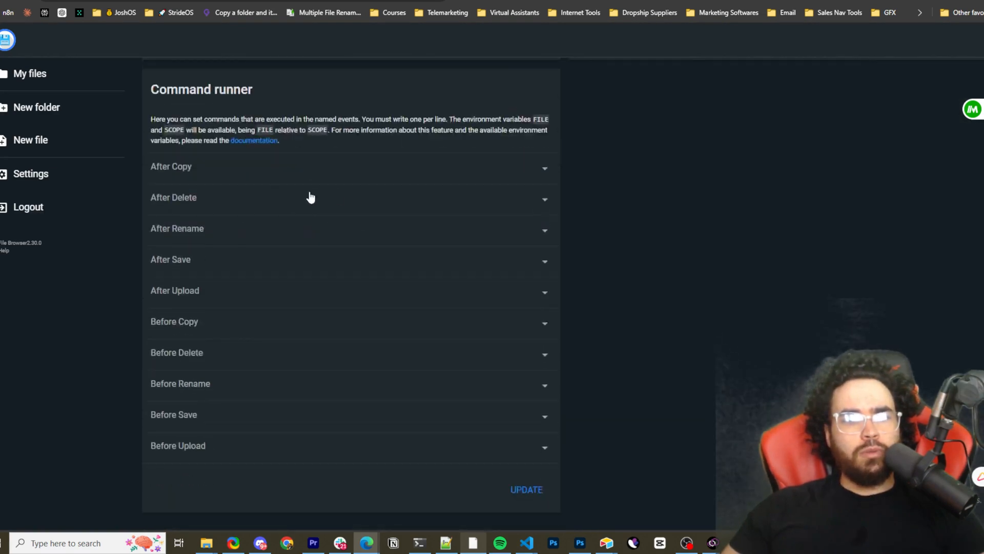
pyautogui.click(343, 79)
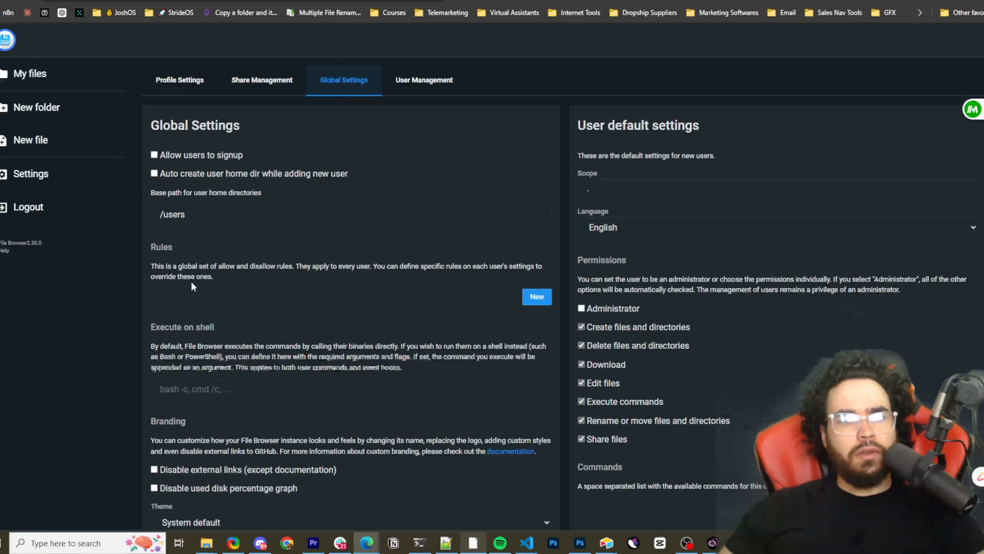
pyautogui.click(424, 80)
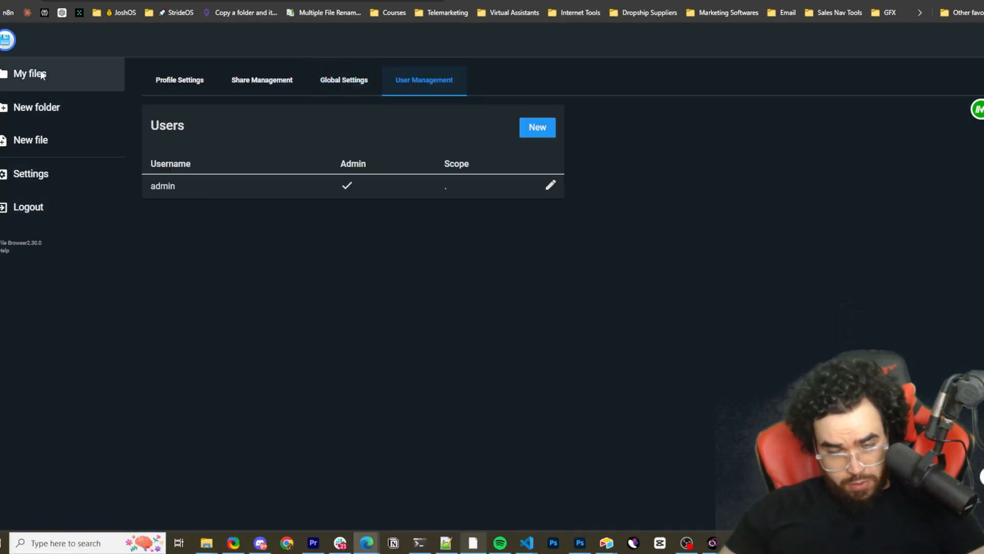
# Step: Toggle the home listing between list and grid view, then navigate into repos/filebrowser
pyautogui.click(29, 74)
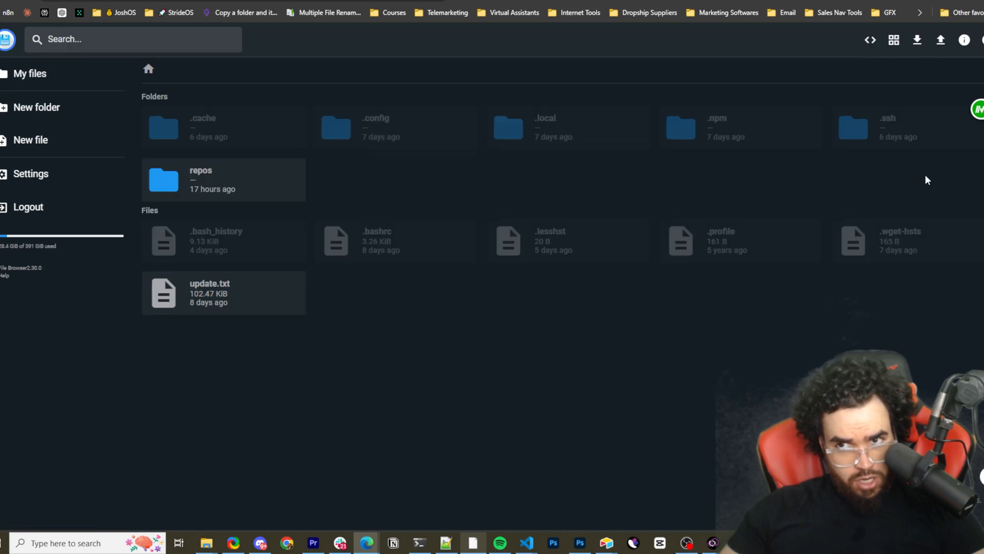
pyautogui.moveTo(870, 39)
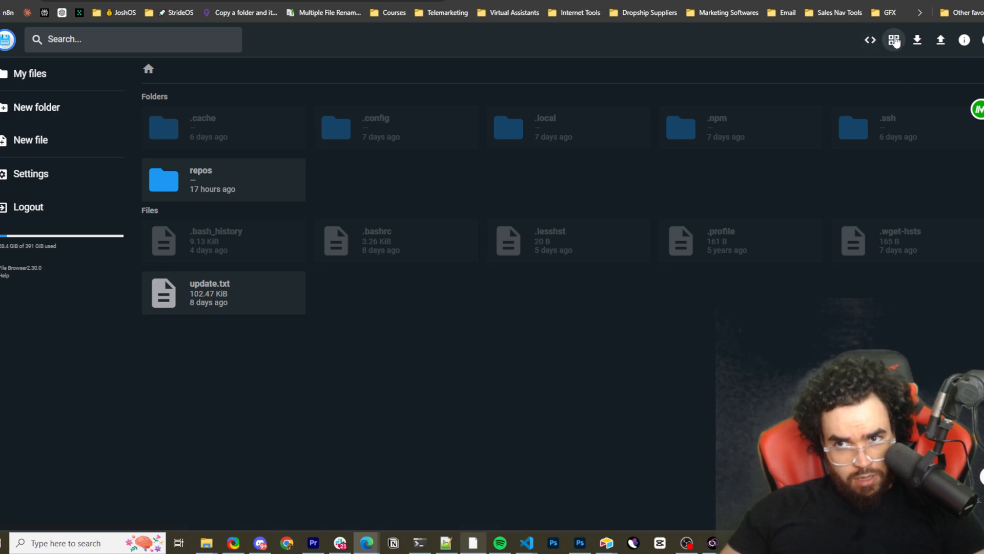
pyautogui.click(885, 40)
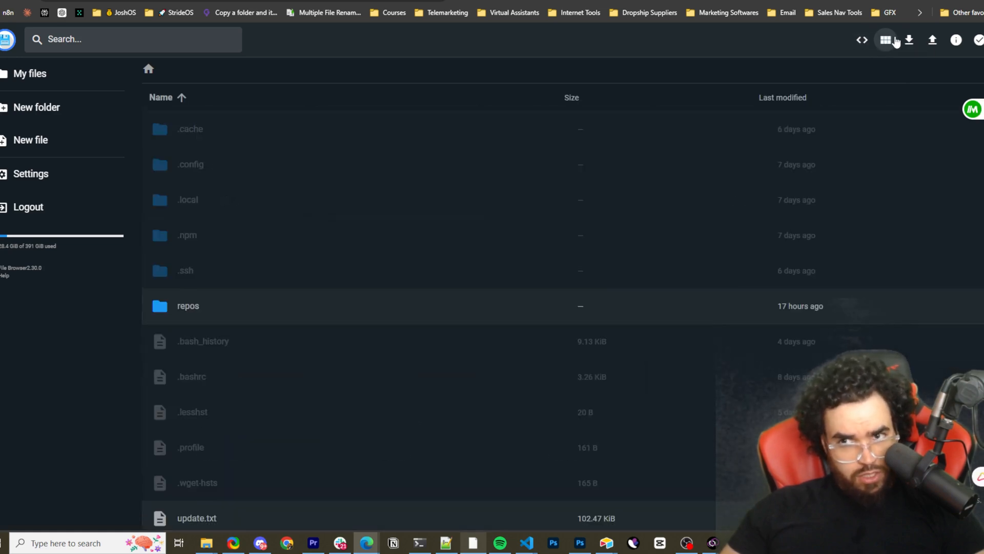
pyautogui.click(893, 40)
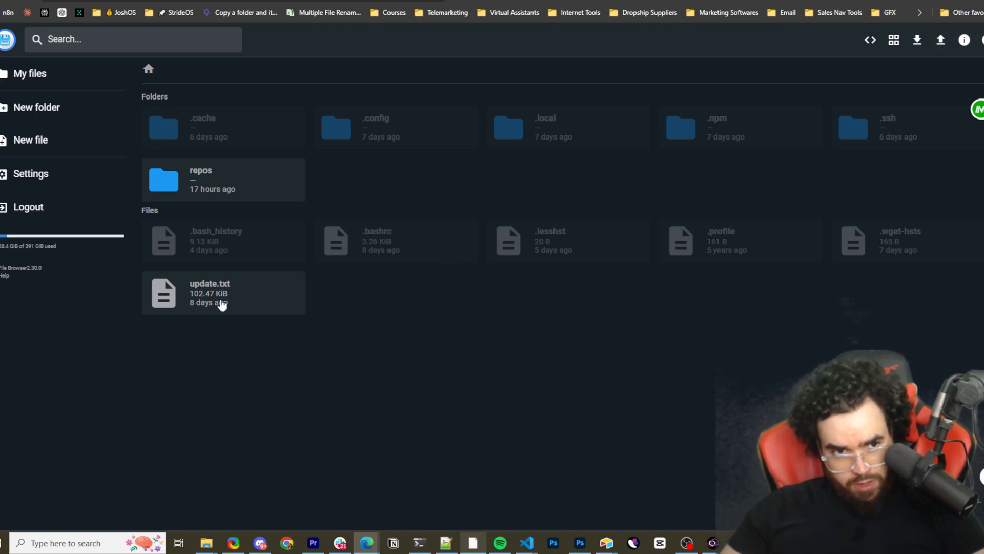
pyautogui.doubleClick(164, 180)
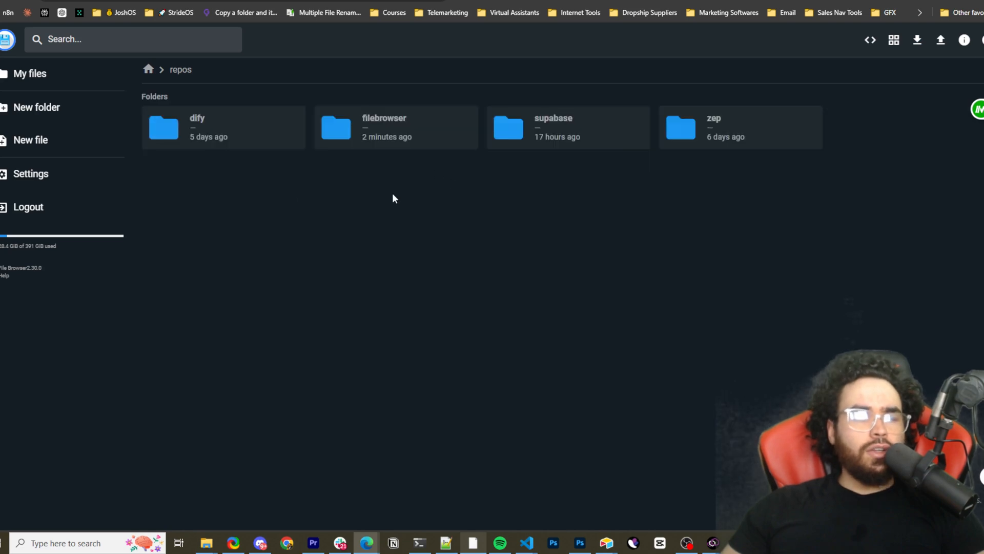
pyautogui.doubleClick(384, 127)
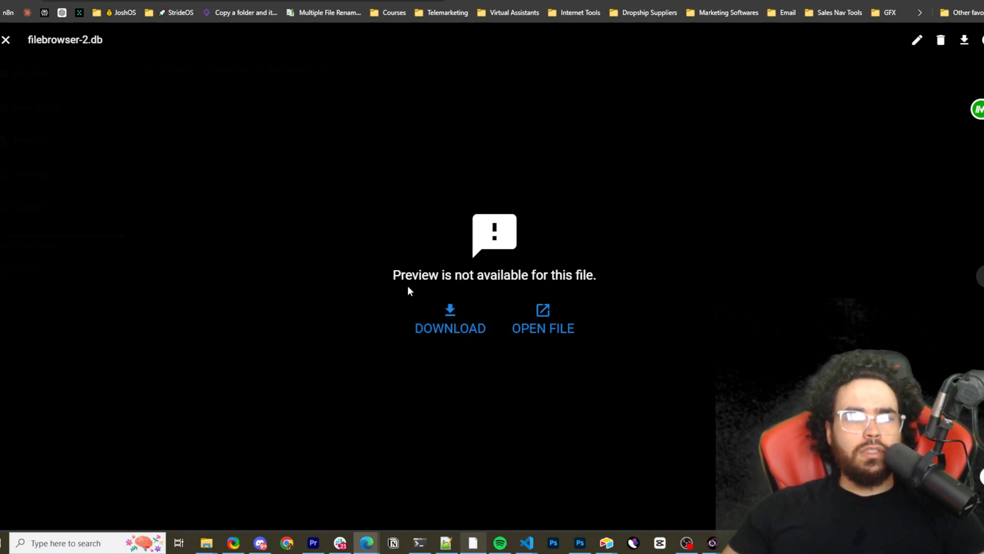
pyautogui.moveTo(491, 86)
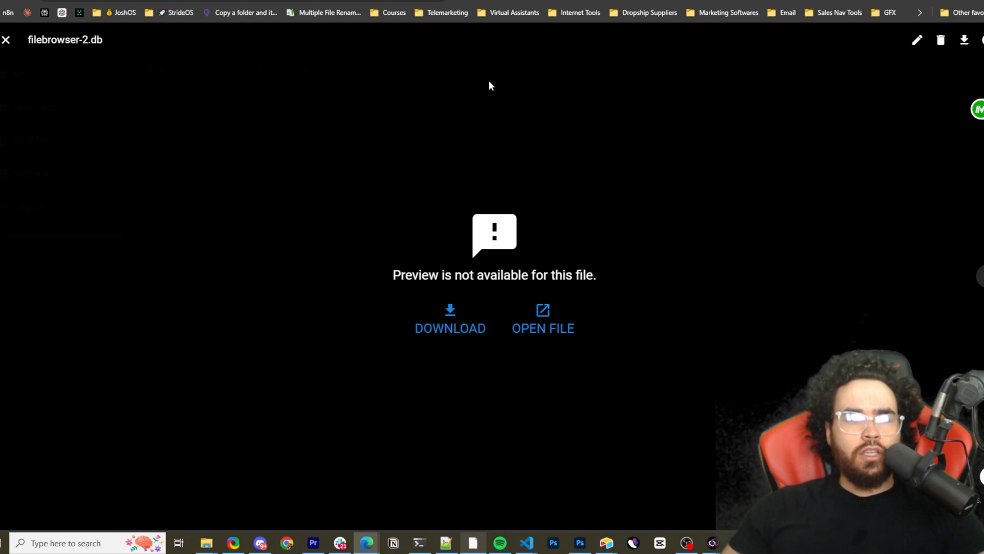
pyautogui.moveTo(557, 300)
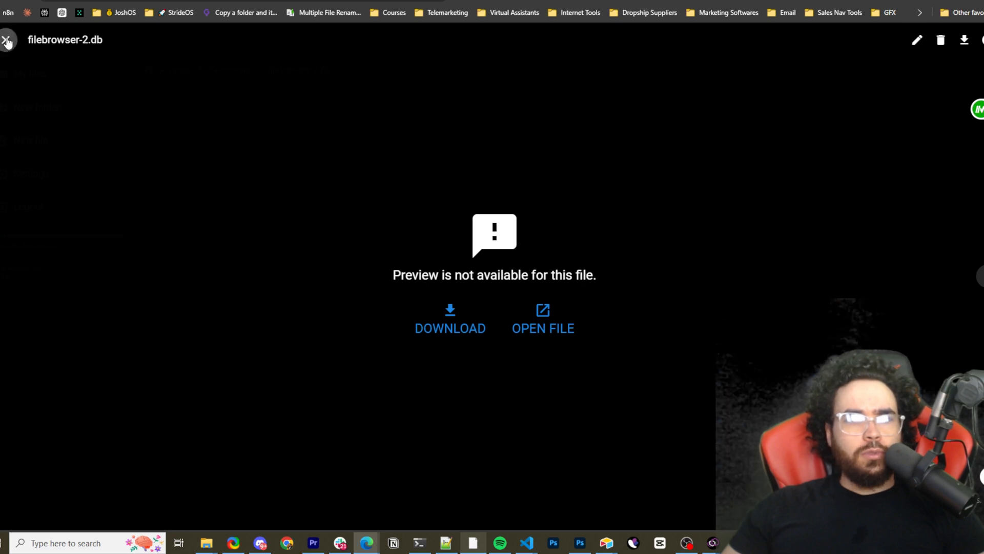
# Step: Close the database preview, create a file named 'test', and type placeholder text into it
pyautogui.click(7, 40)
pyautogui.write('te')
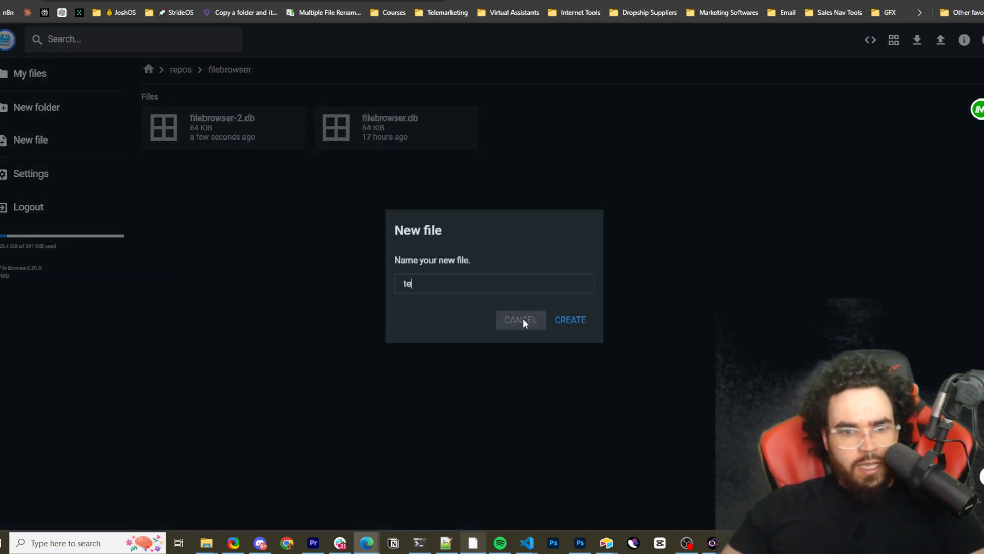
pyautogui.click(568, 319)
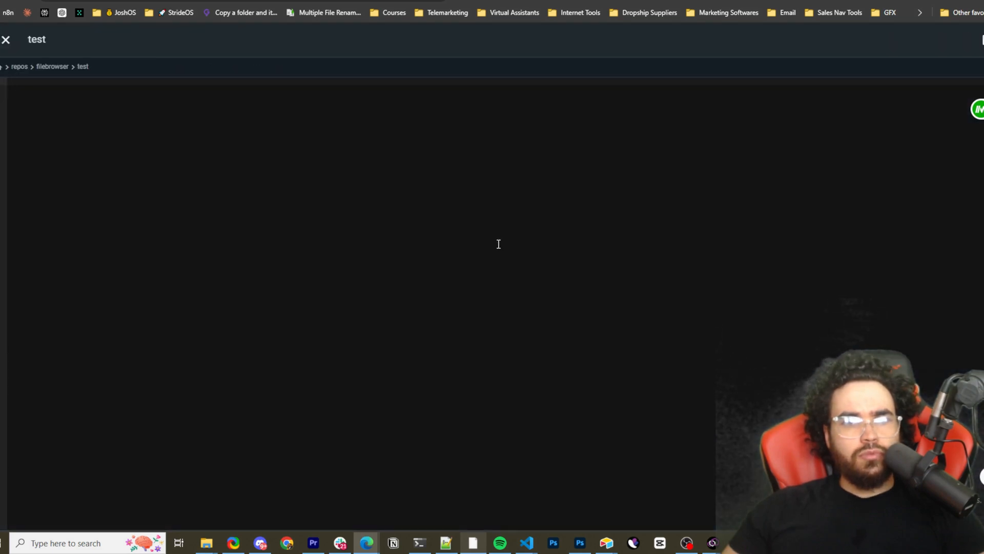
pyautogui.write('sdfasdfasdfasdfasdfasdfasdfadf')
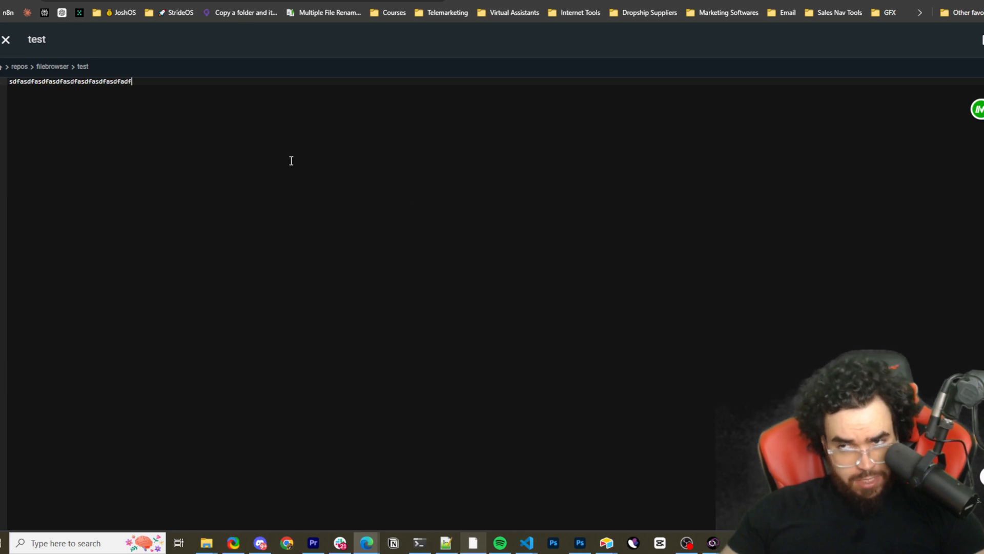
pyautogui.moveTo(813, 70)
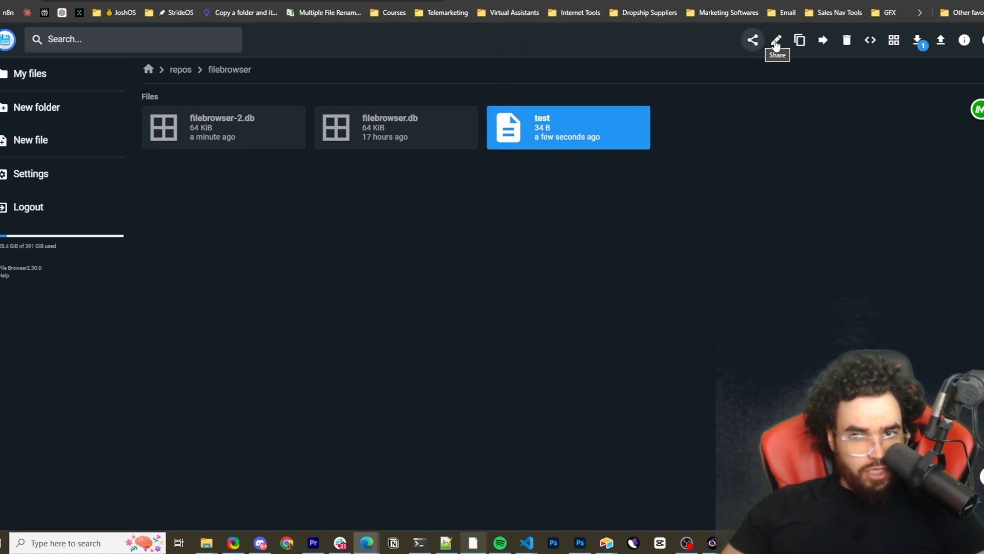
pyautogui.moveTo(822, 40)
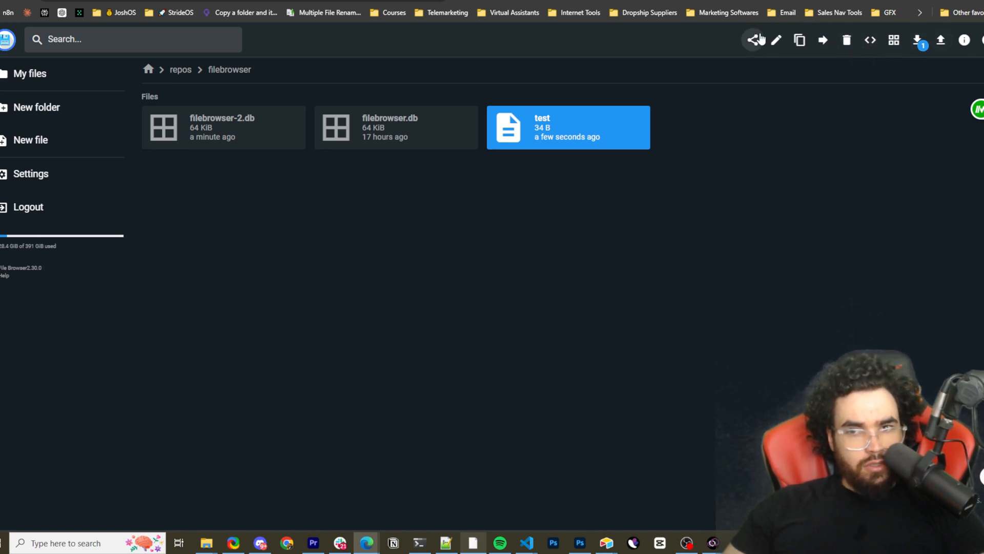
pyautogui.click(752, 39)
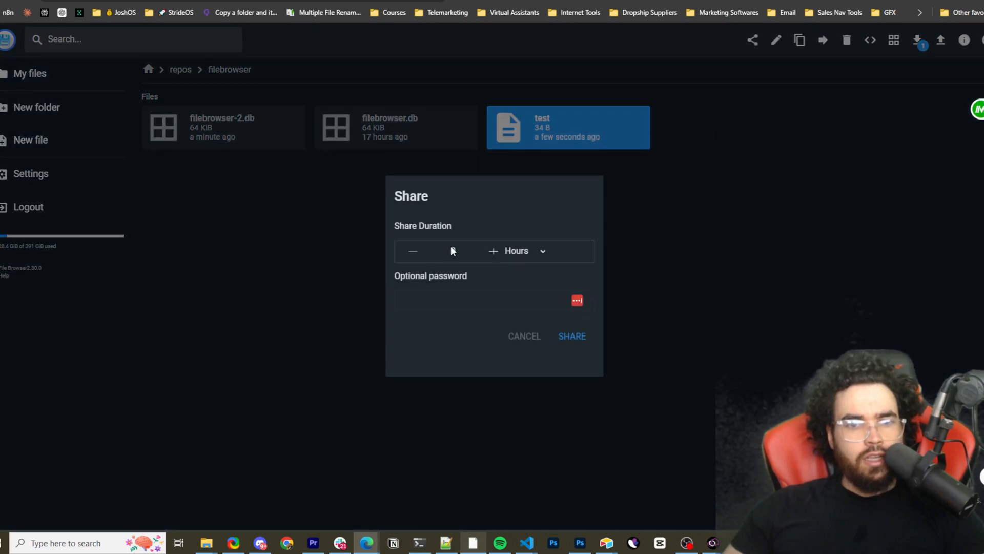
pyautogui.click(524, 251)
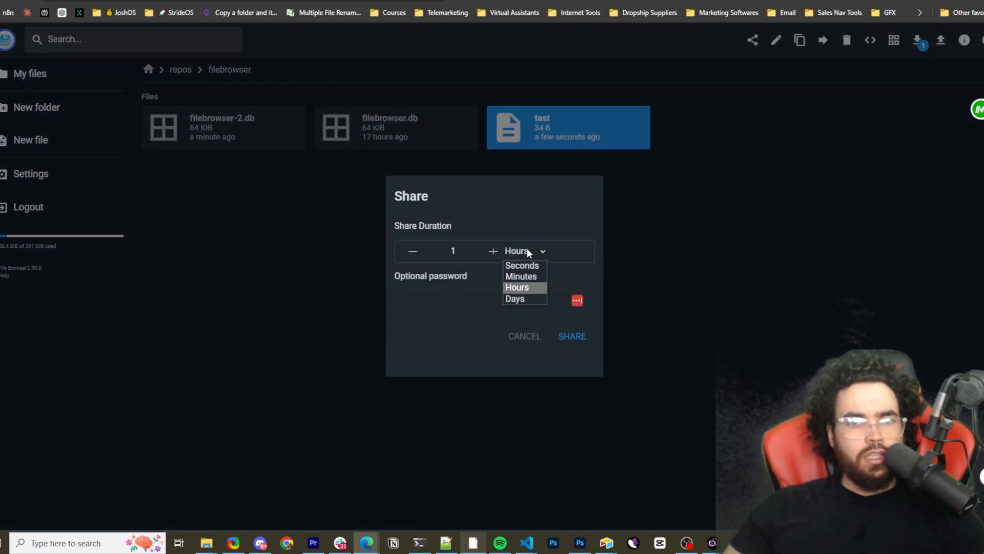
pyautogui.click(520, 276)
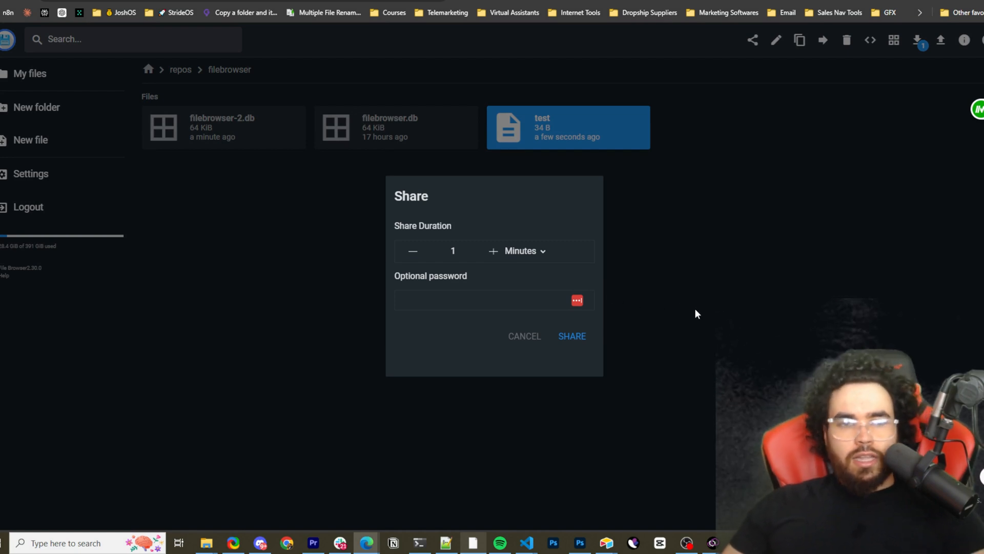
pyautogui.click(524, 336)
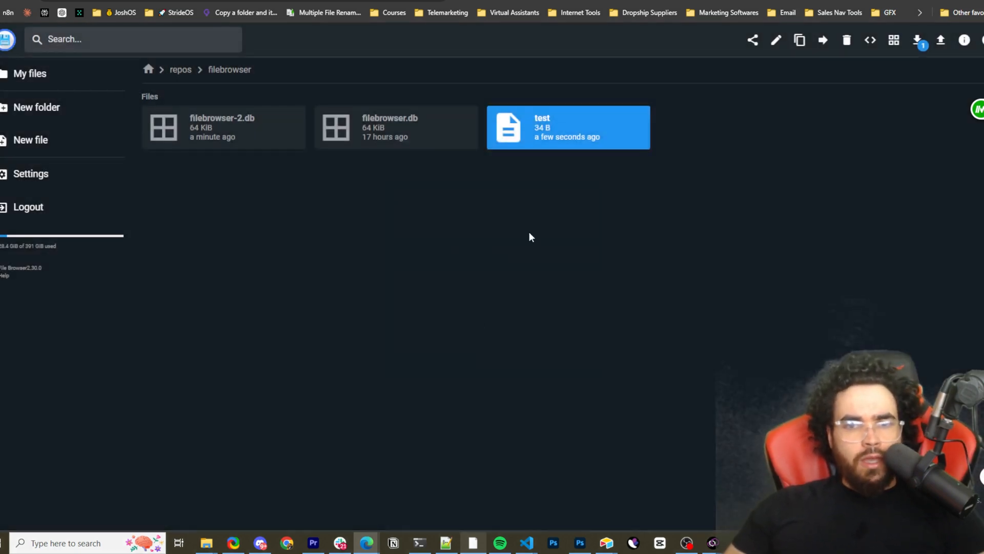
pyautogui.moveTo(570, 129)
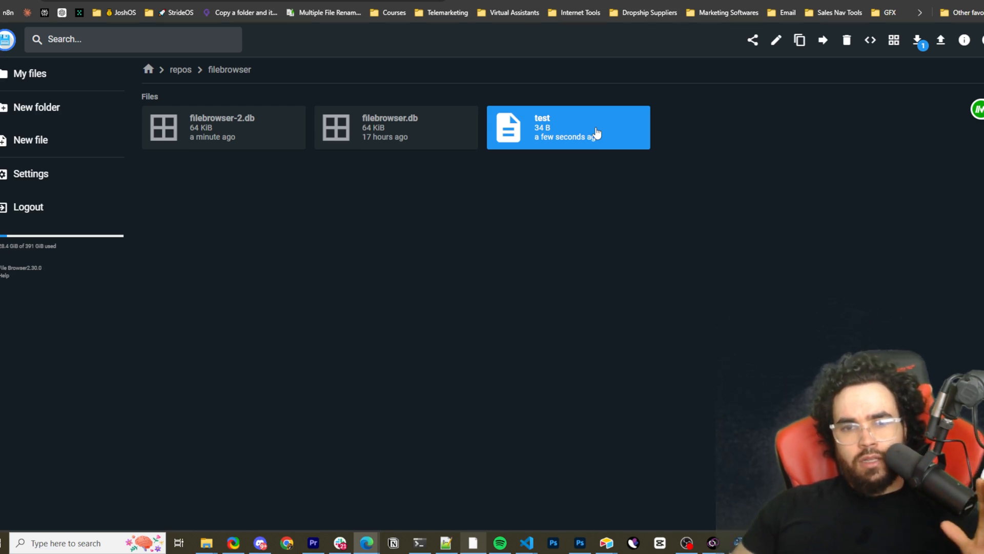
pyautogui.moveTo(603, 201)
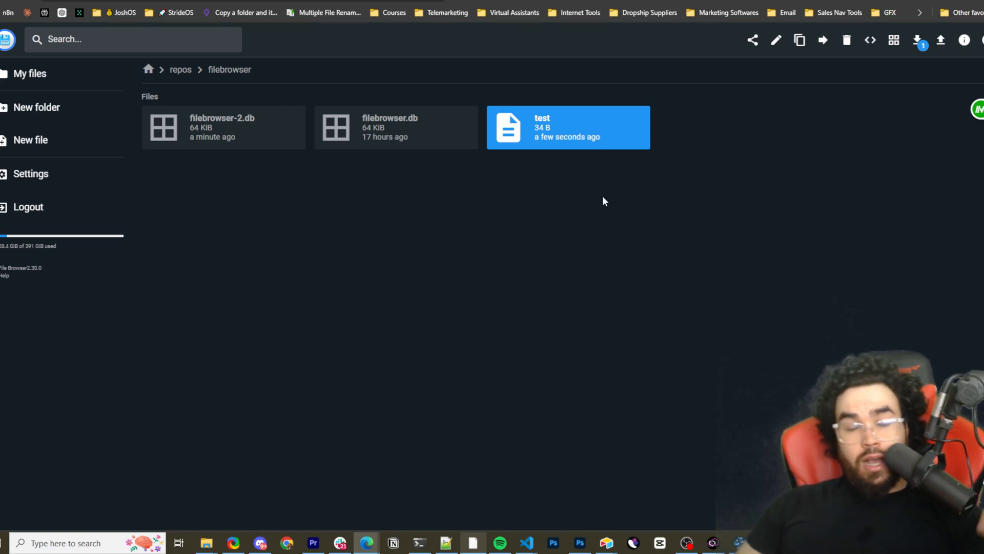
pyautogui.moveTo(543, 212)
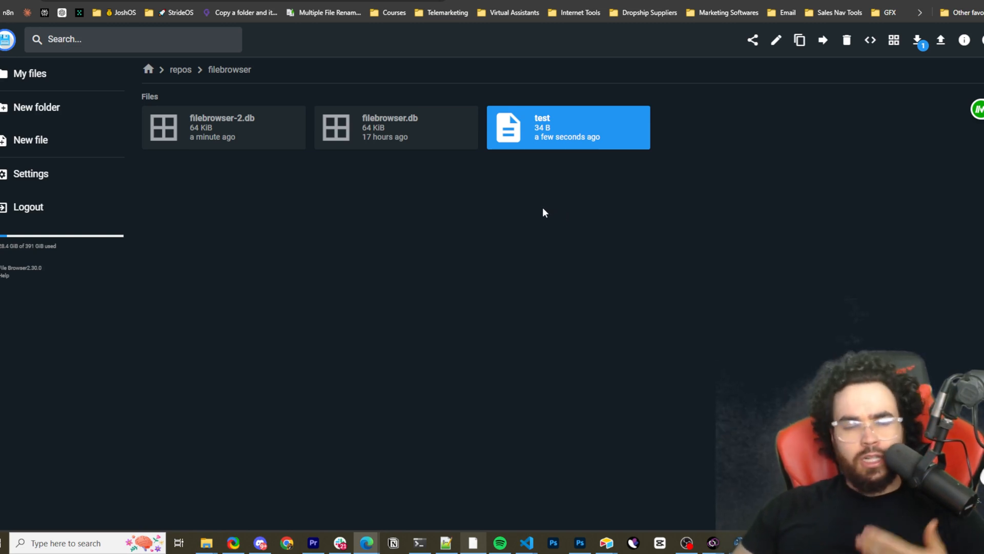
pyautogui.moveTo(394, 277)
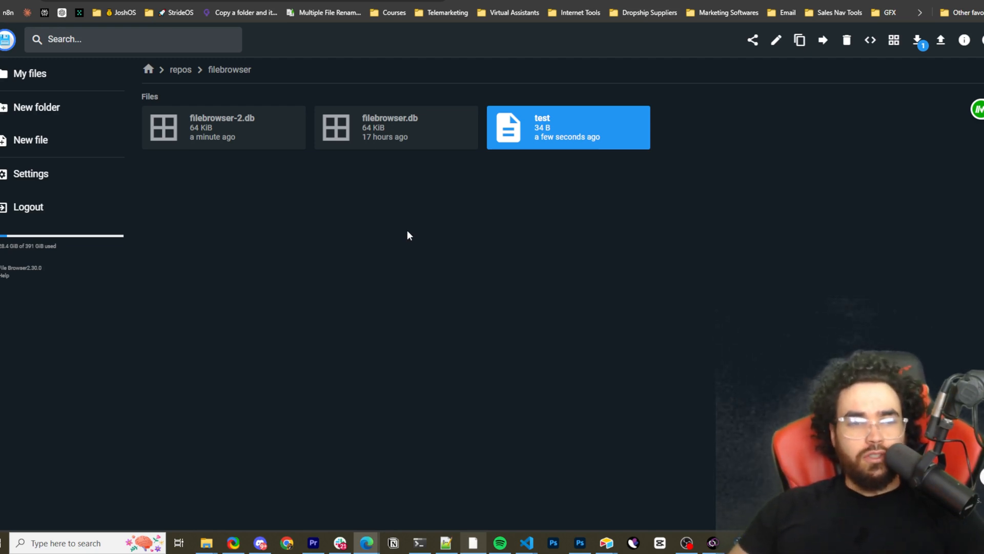
pyautogui.moveTo(436, 220)
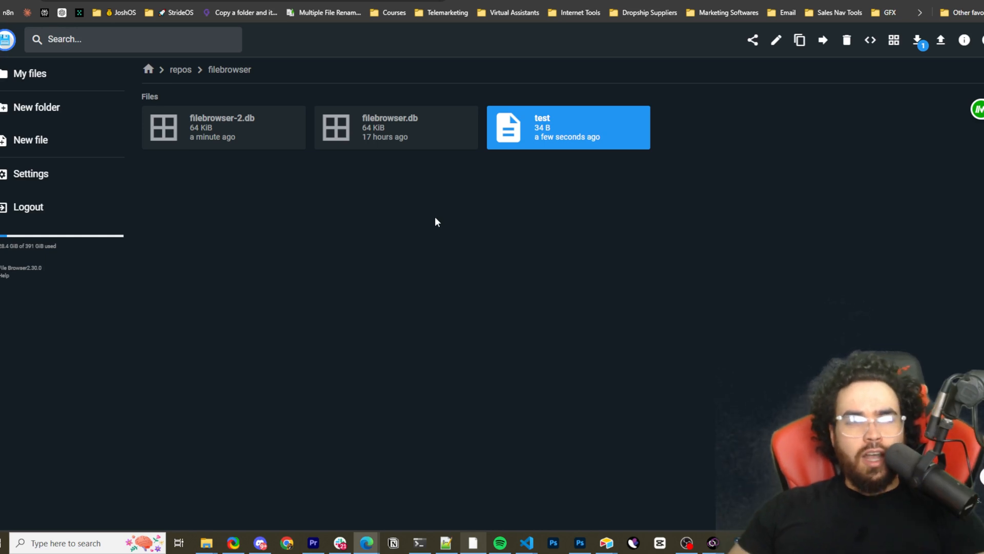